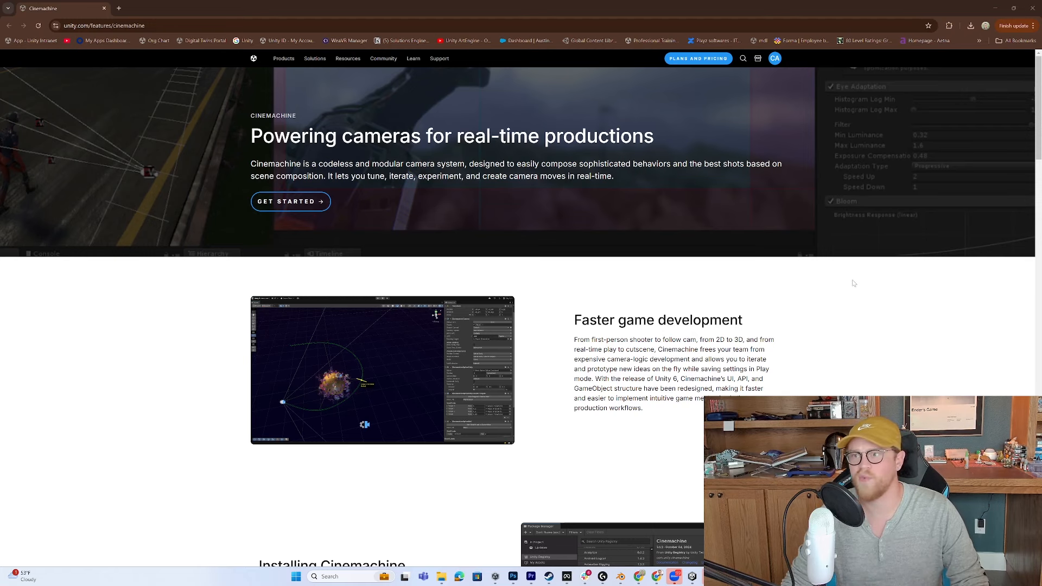
# Open the Cinemachine Get Started manual and expand its '2D and top-down games' topics
pyautogui.scroll(-3)
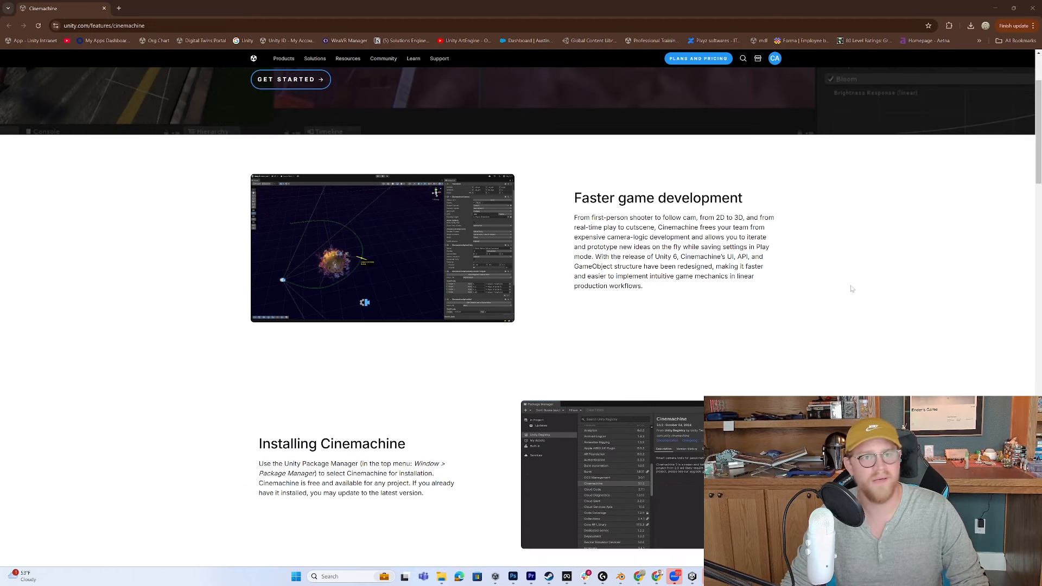
pyautogui.scroll(-3)
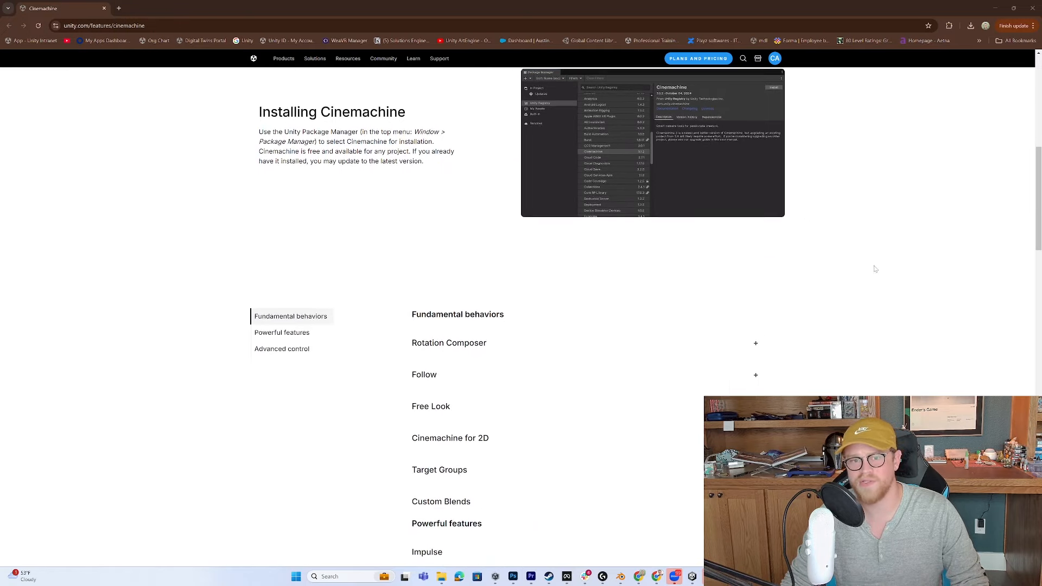
pyautogui.scroll(-3)
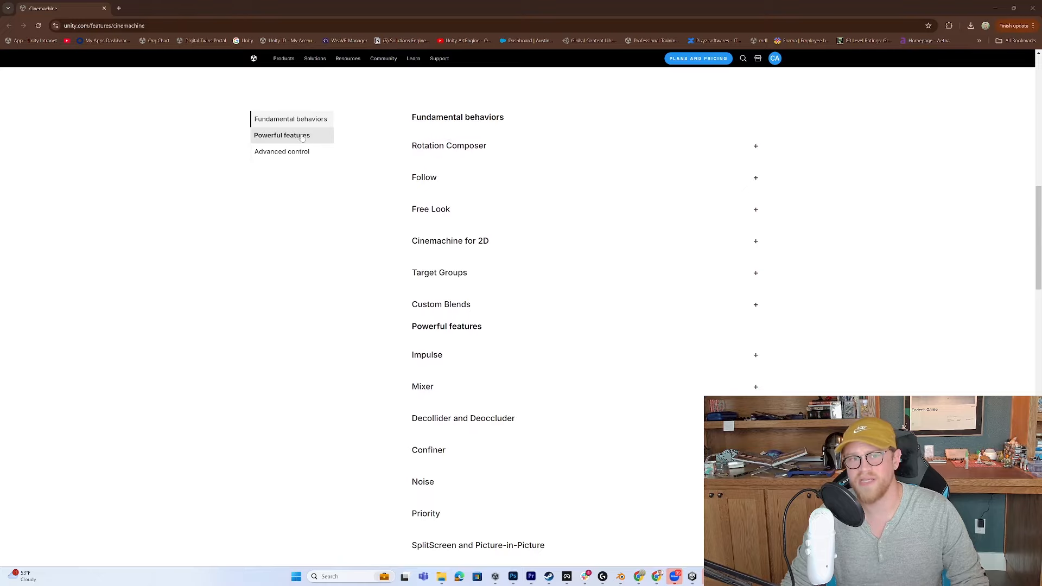
pyautogui.scroll(-3)
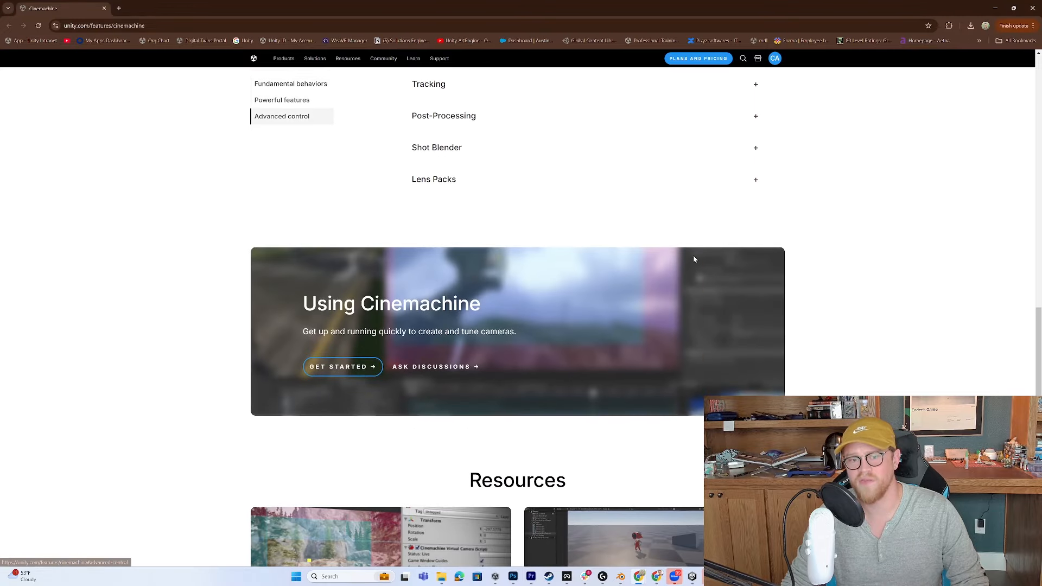
pyautogui.scroll(-3)
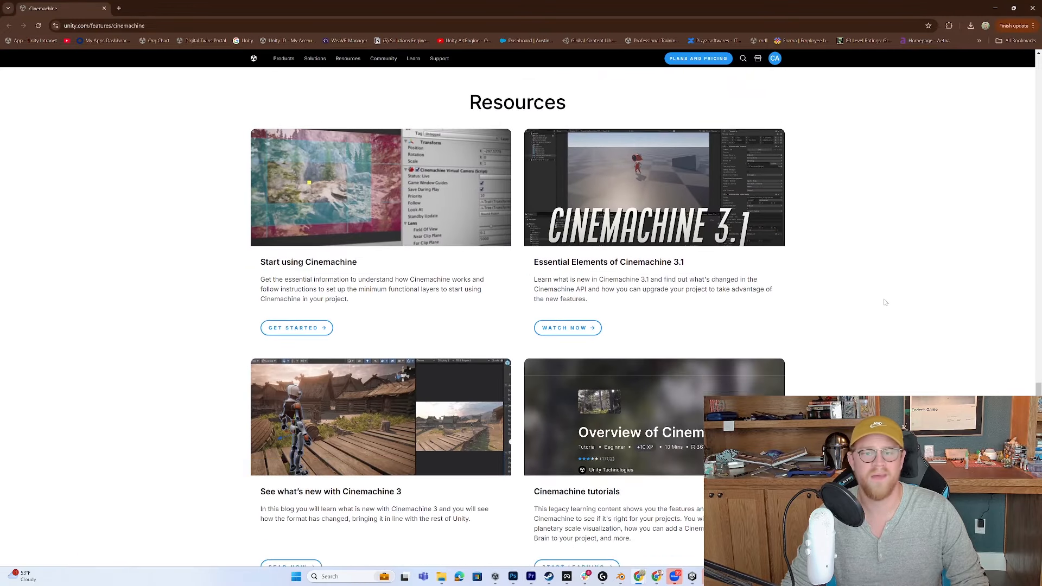
pyautogui.scroll(-3)
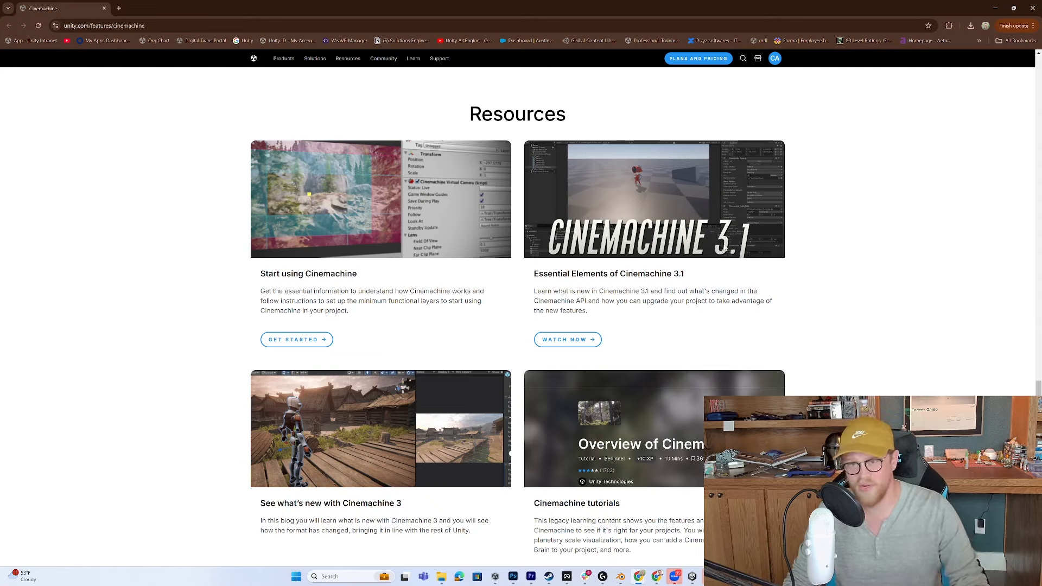
pyautogui.moveTo(643, 198)
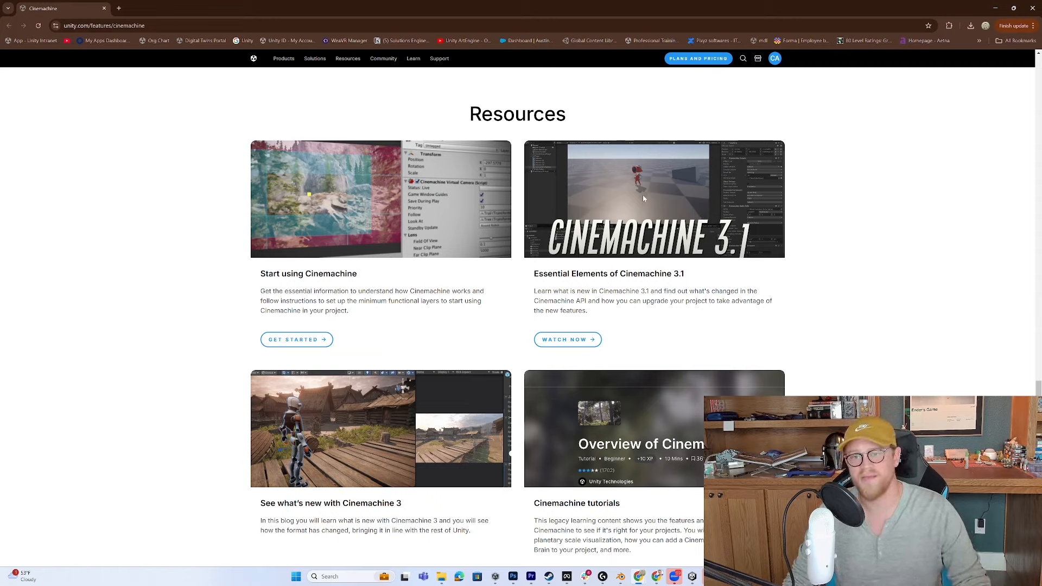
pyautogui.moveTo(624, 178)
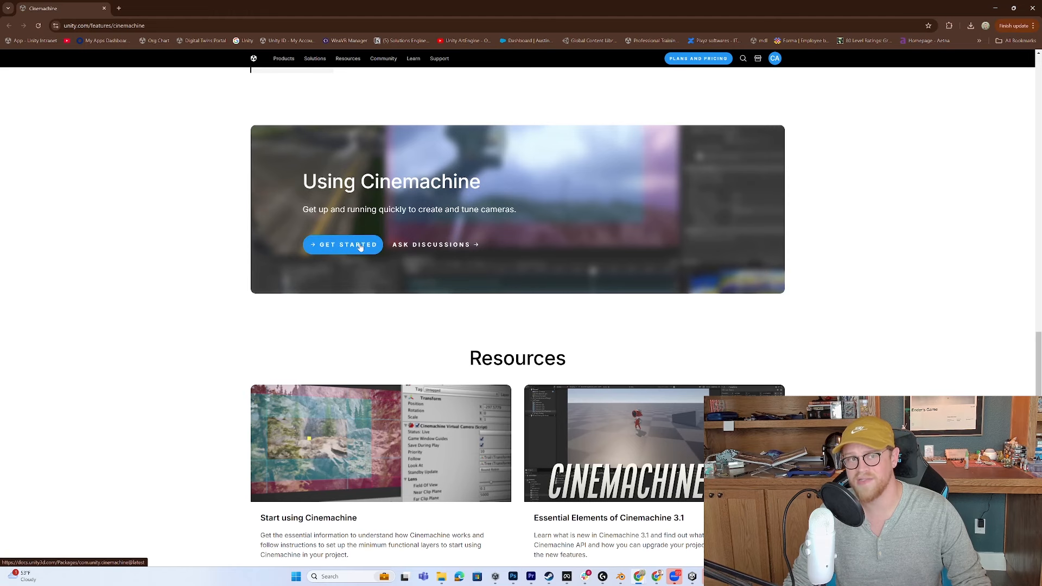
pyautogui.click(343, 243)
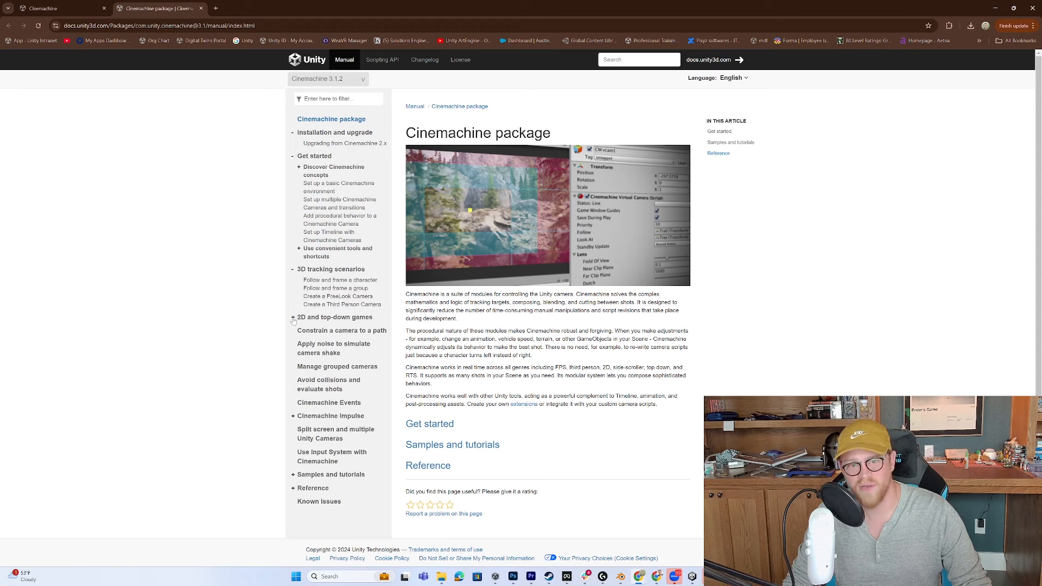
pyautogui.click(293, 317)
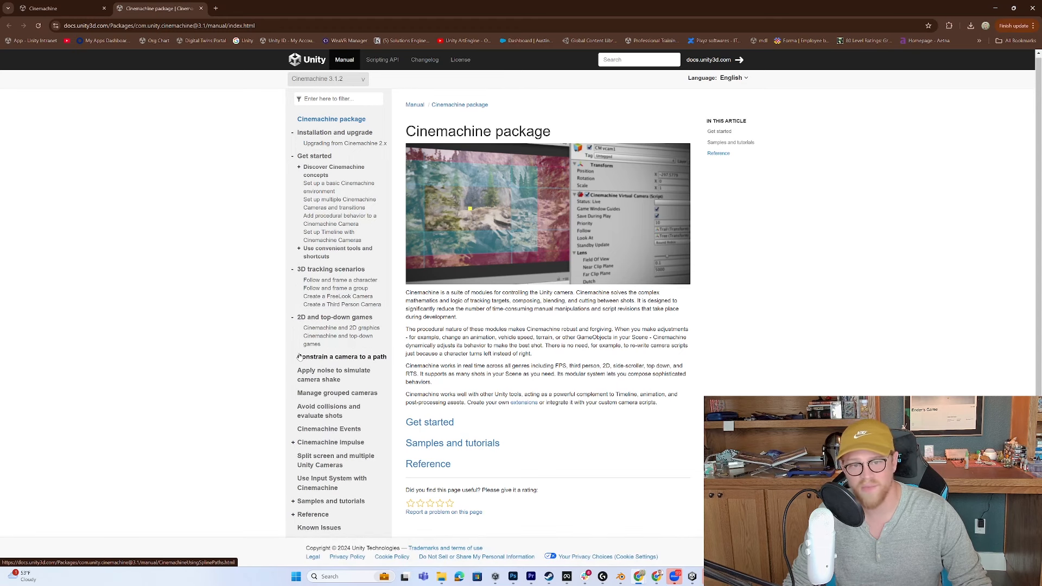
pyautogui.moveTo(341, 357)
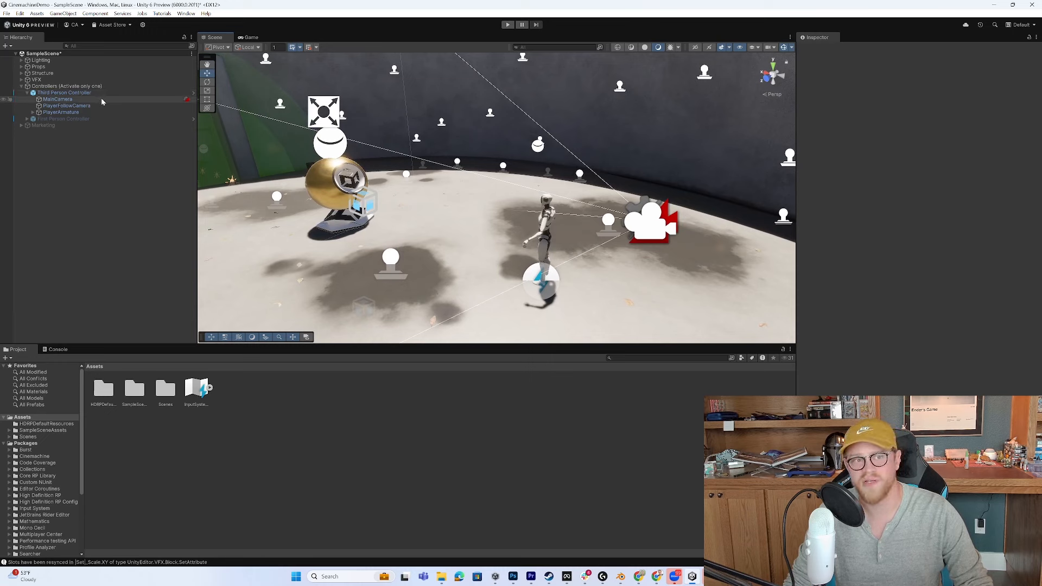
# Select MainCamera and confirm Cinemachine 2.10.1 in the Package Manager, then close it
pyautogui.click(57, 98)
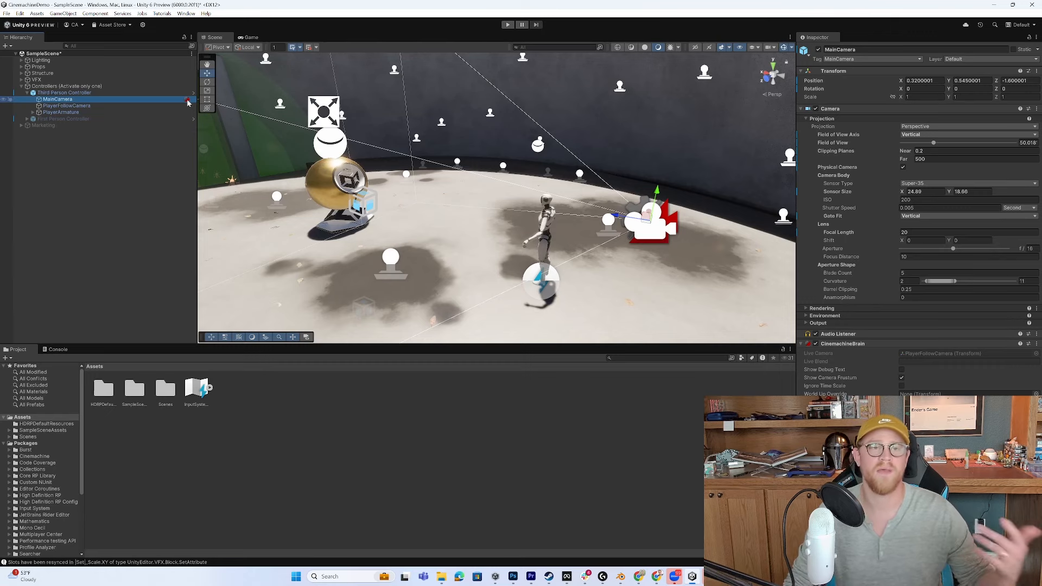
pyautogui.click(186, 13)
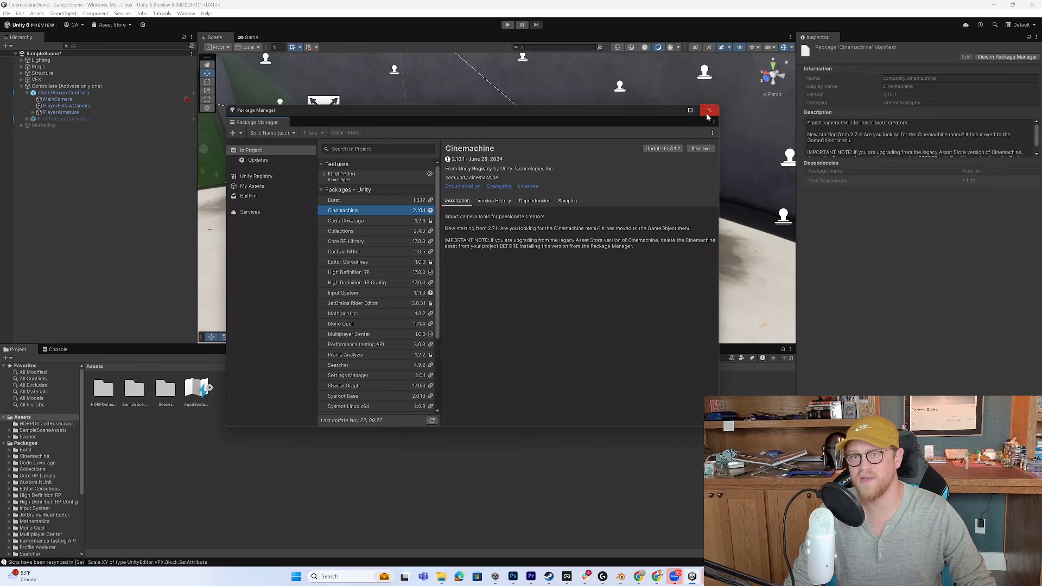
pyautogui.click(709, 109)
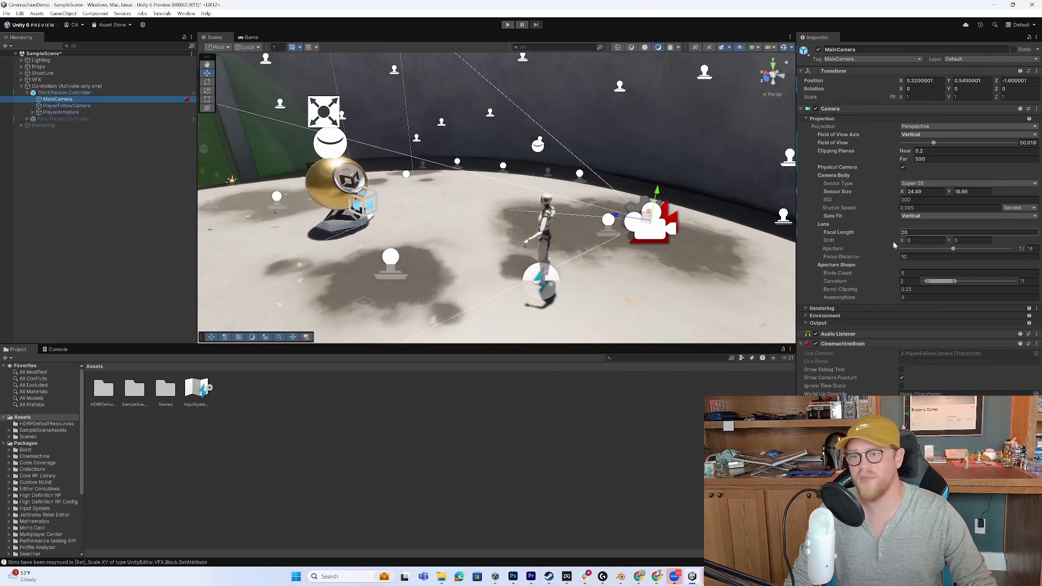
pyautogui.moveTo(866, 382)
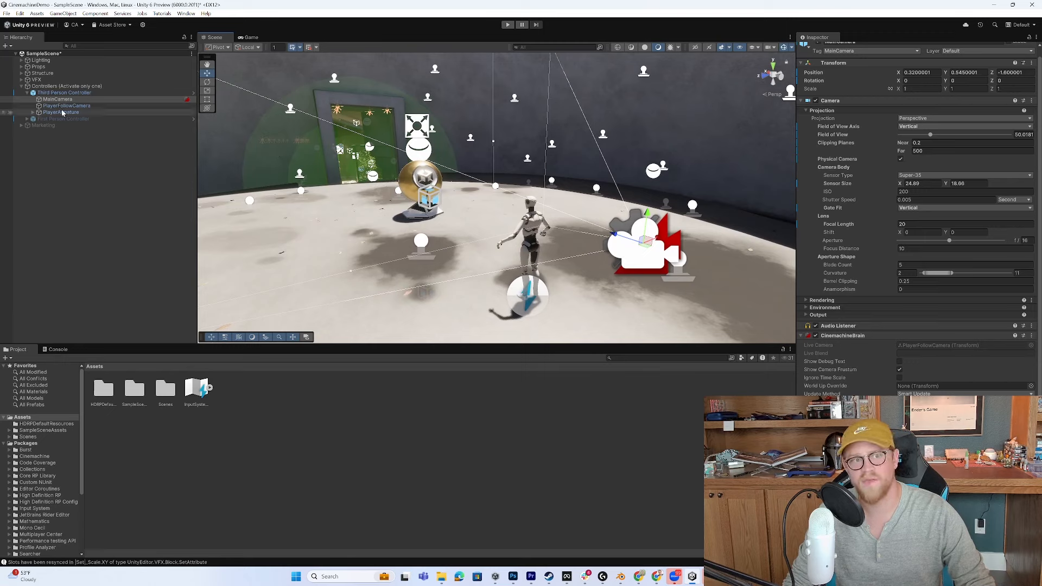
# Select PlayerFollowCamera, expand Lens, Transitions and Body, keeping 3rd Person Follow
pyautogui.click(66, 106)
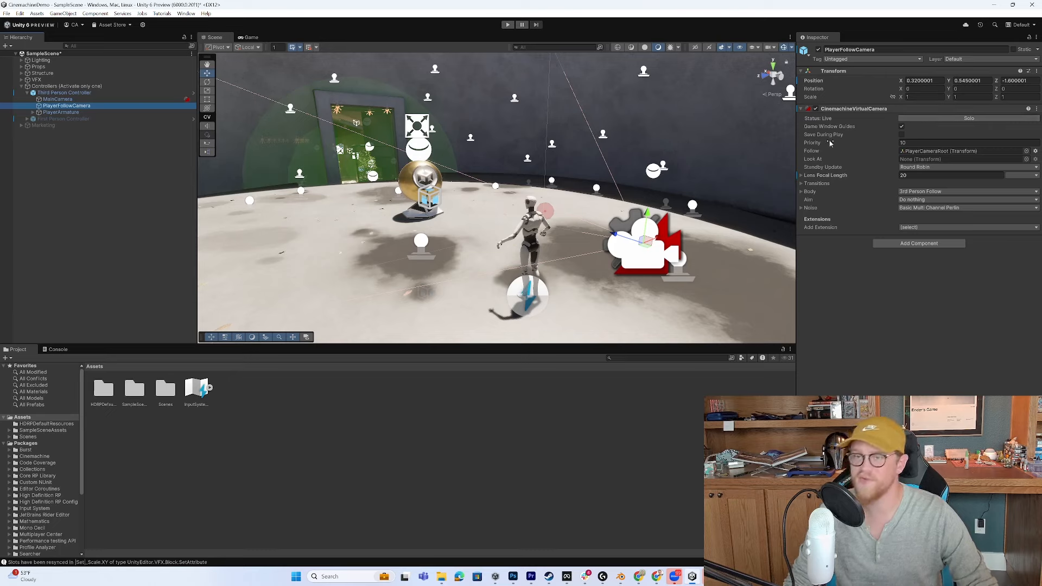
pyautogui.moveTo(812, 142)
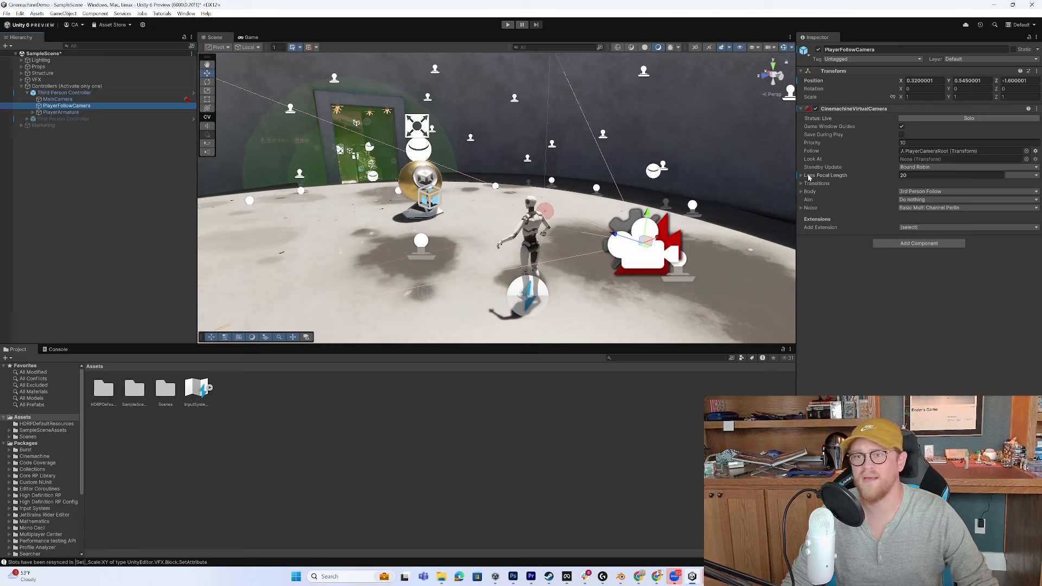
pyautogui.click(802, 175)
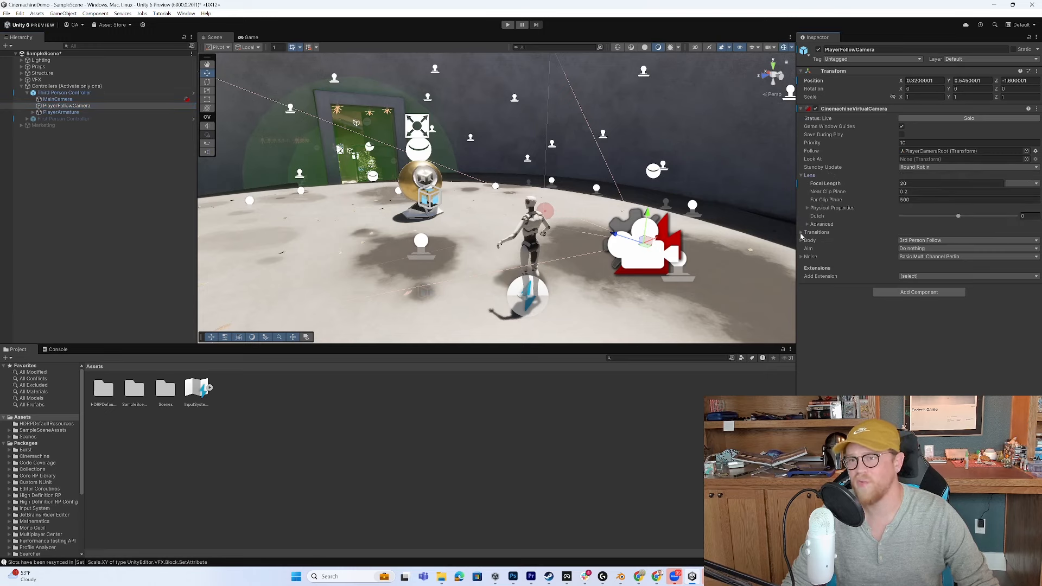
pyautogui.click(804, 231)
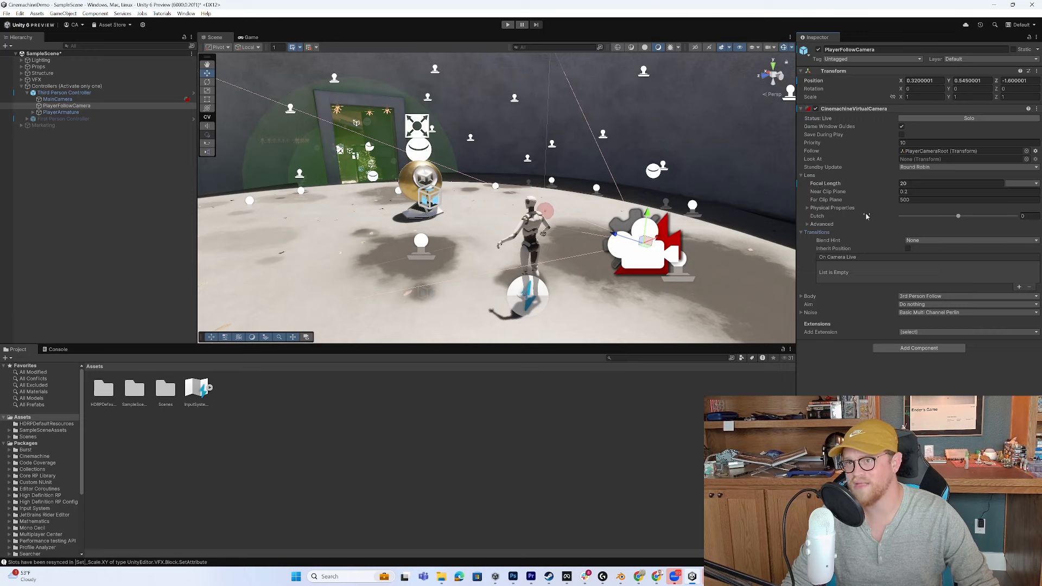
pyautogui.click(810, 296)
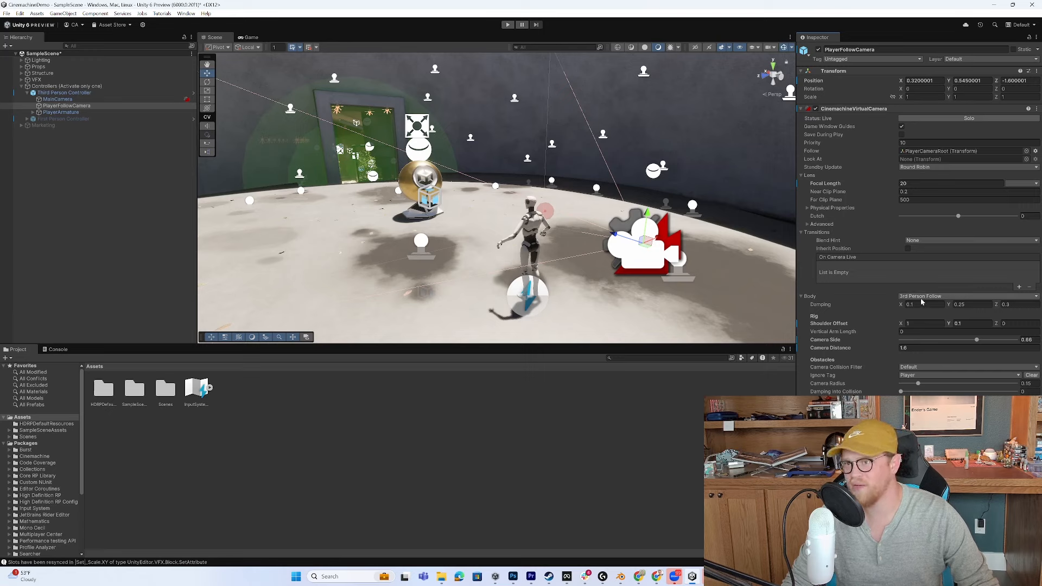
pyautogui.click(964, 296)
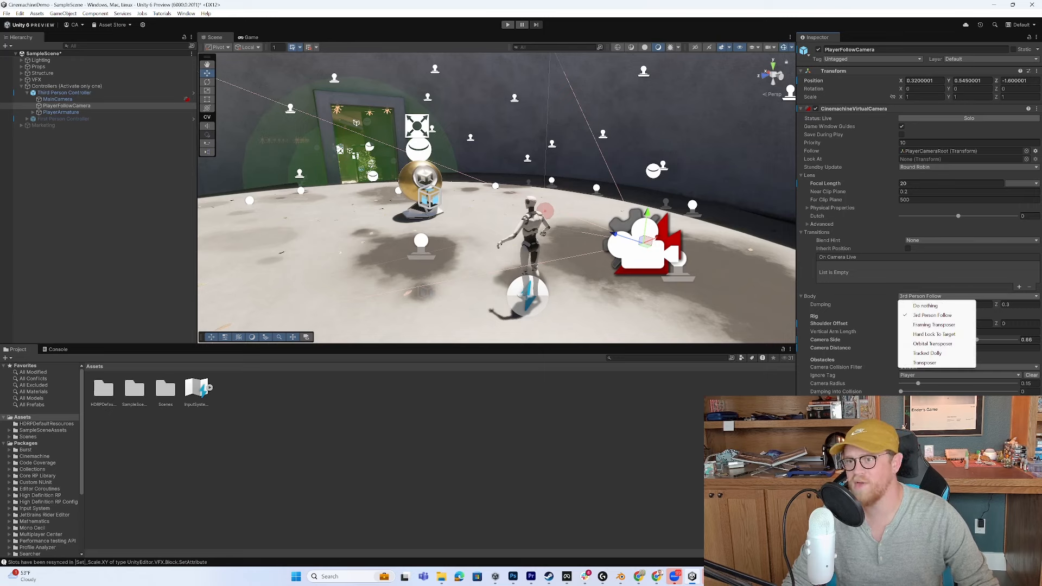
pyautogui.click(931, 314)
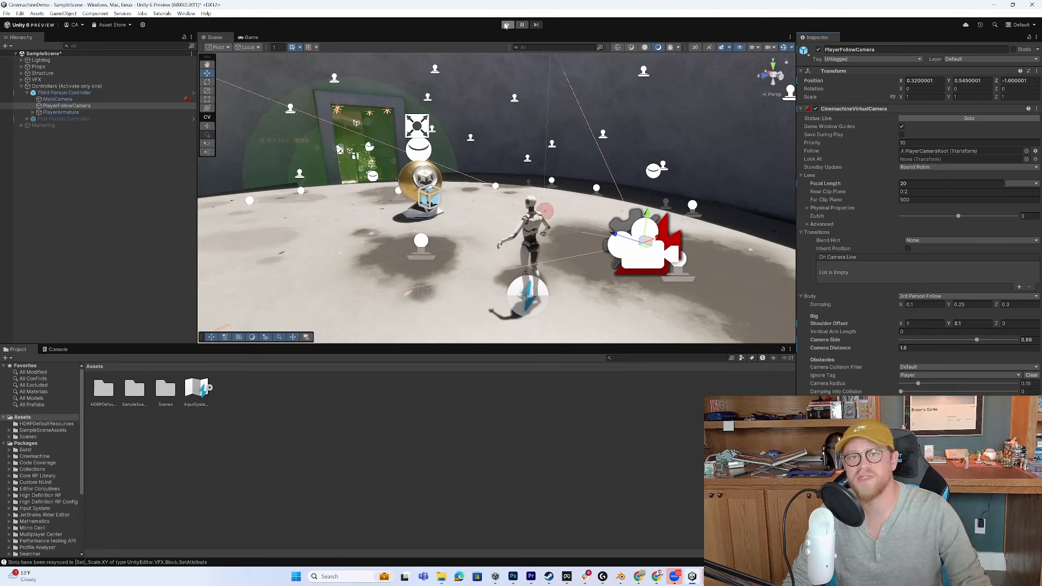
# Play the third-person demo with Game and Scene views docked side by side, then stop
pyautogui.click(507, 25)
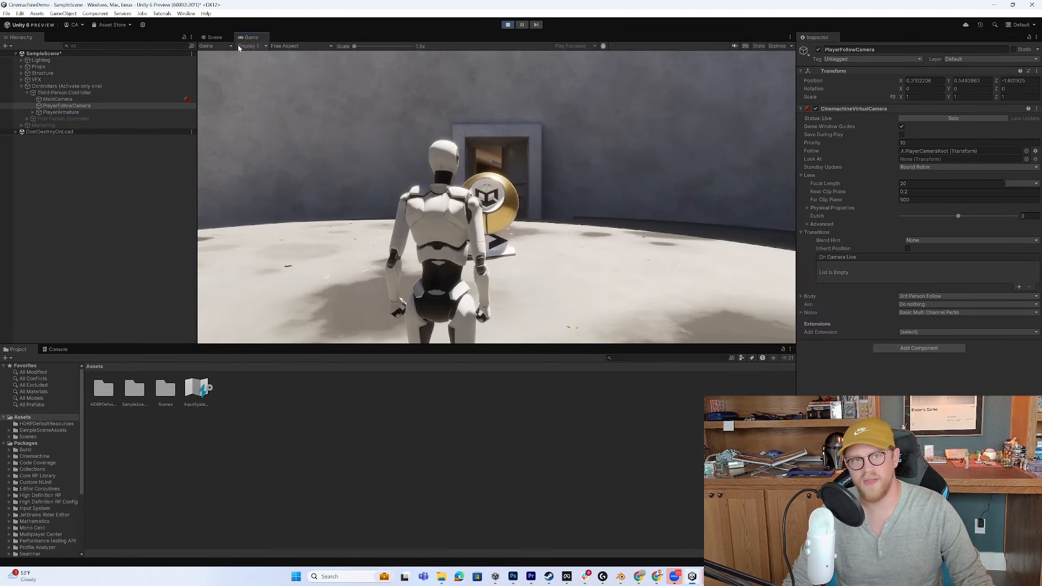
pyautogui.click(214, 38)
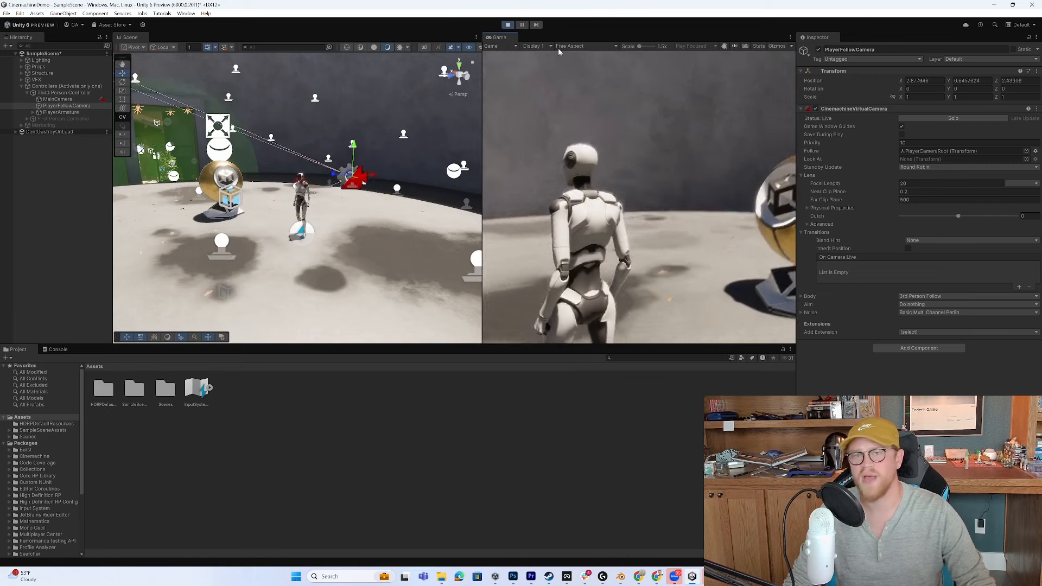
pyautogui.click(508, 25)
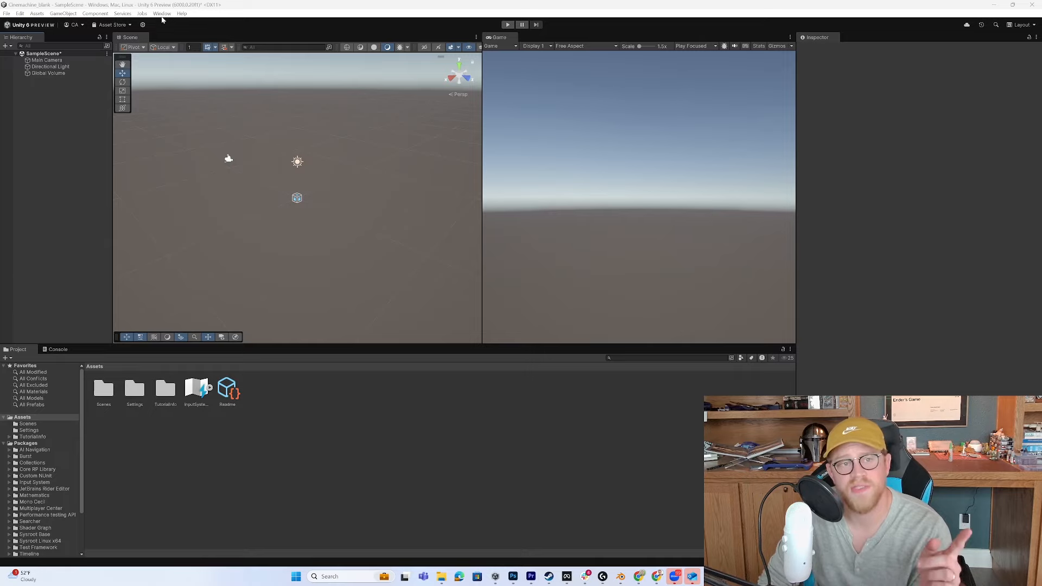
# Find Cinemachine by searching 'cine', install version 3.1.2, and show its Samples list
pyautogui.click(162, 13)
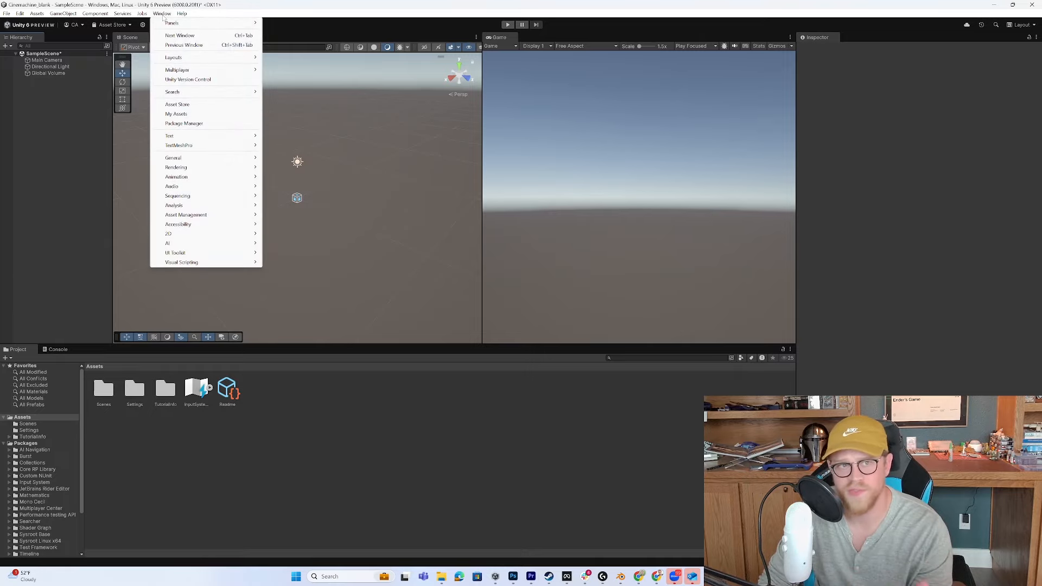
pyautogui.click(184, 124)
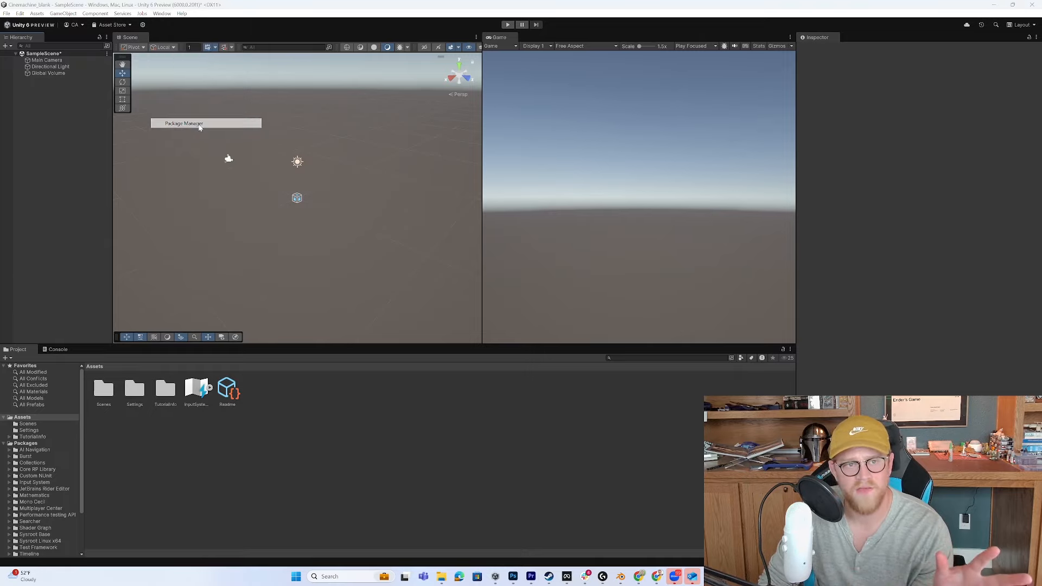
pyautogui.click(184, 124)
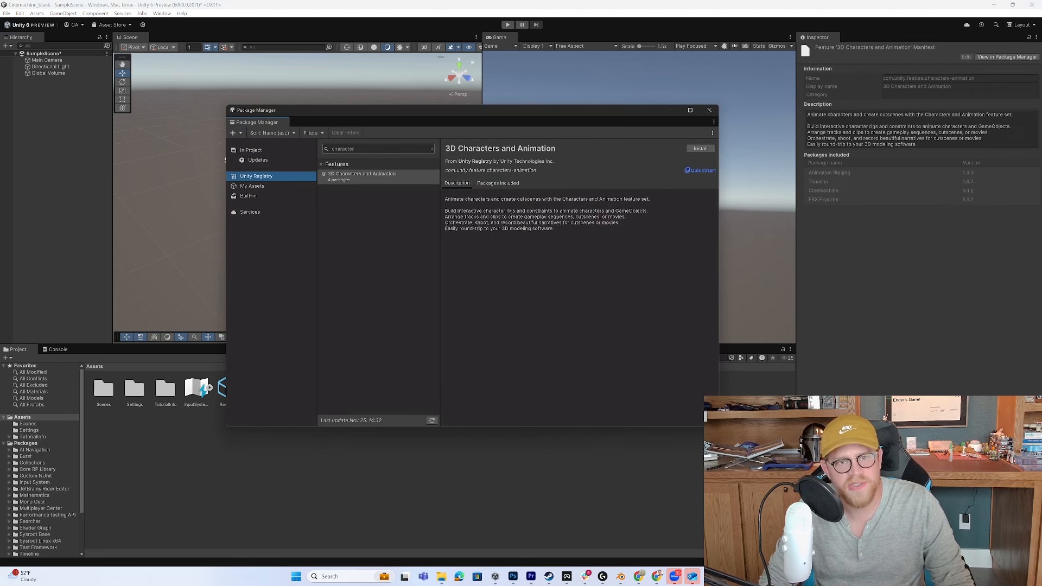
pyautogui.write('cinem')
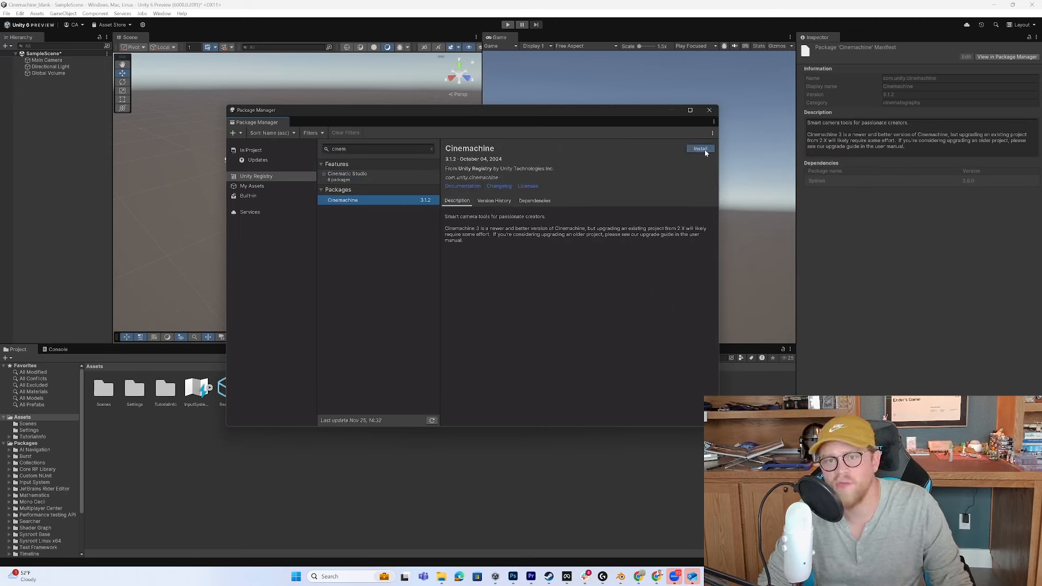
pyautogui.click(699, 148)
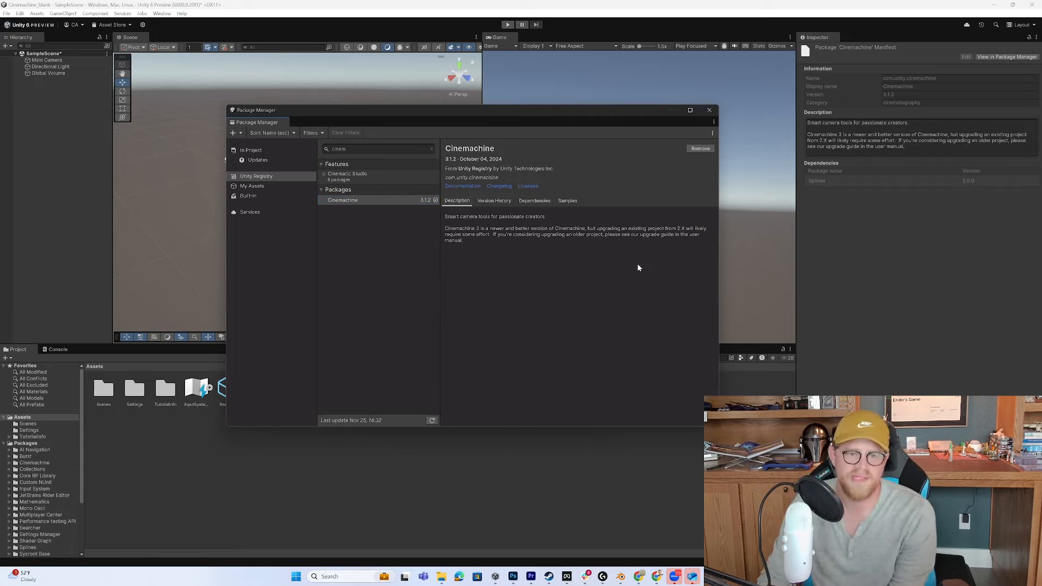
pyautogui.click(567, 201)
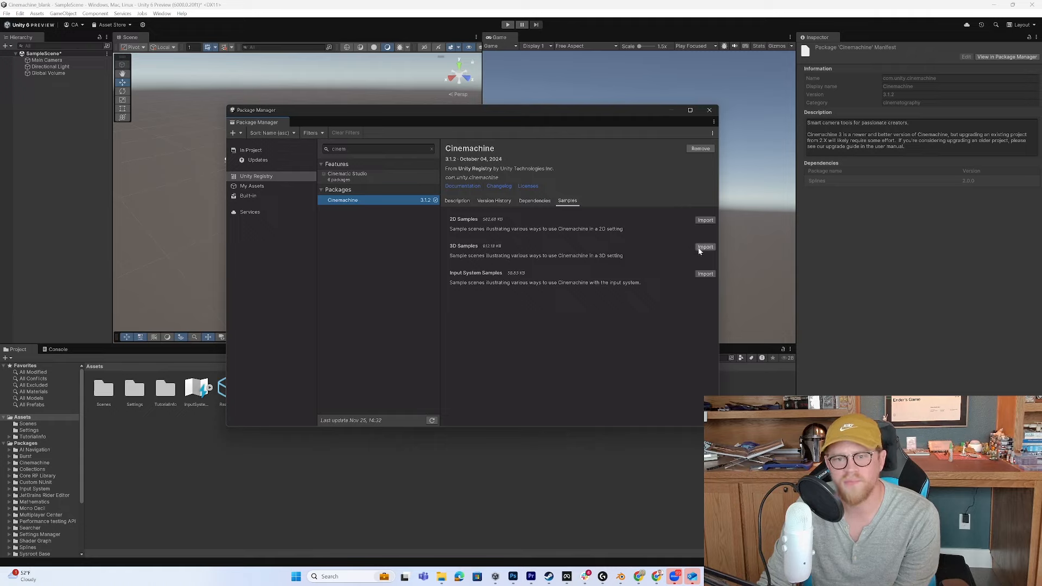
# Import the Cinemachine 3D Samples, open ClearShot without saving, and select its Main Camera
pyautogui.click(704, 246)
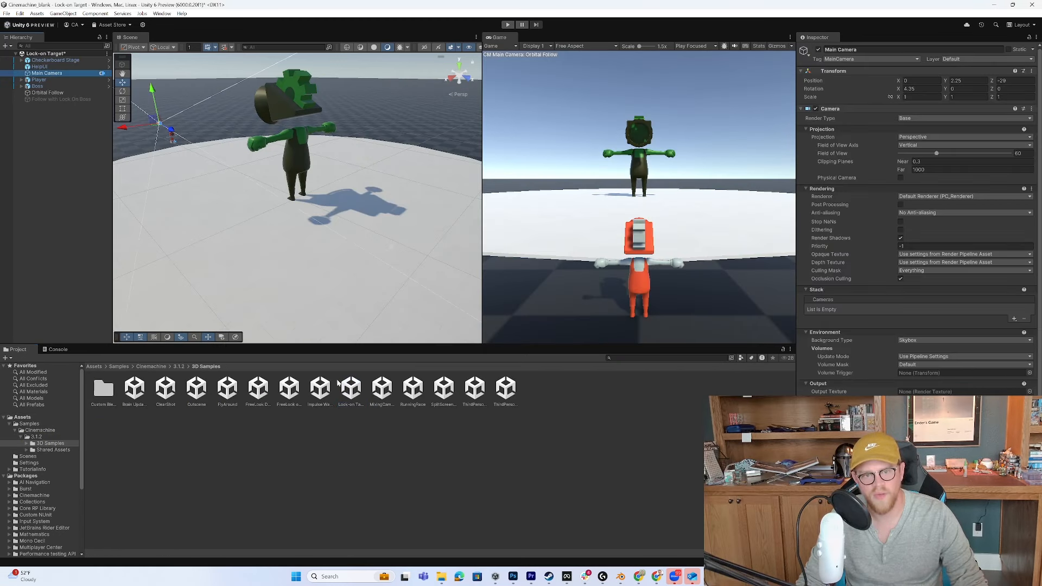
pyautogui.doubleClick(134, 387)
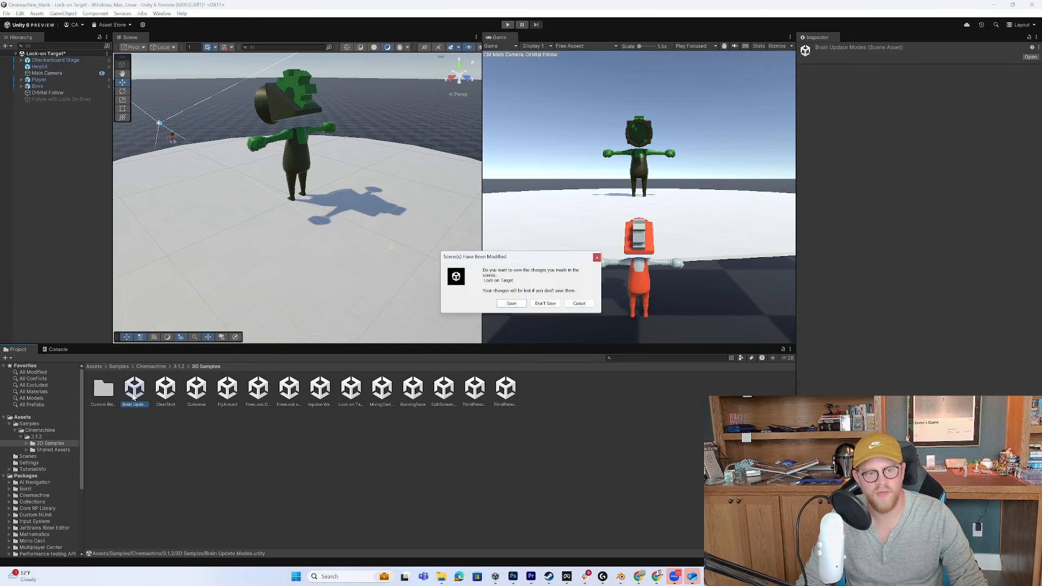
pyautogui.click(545, 303)
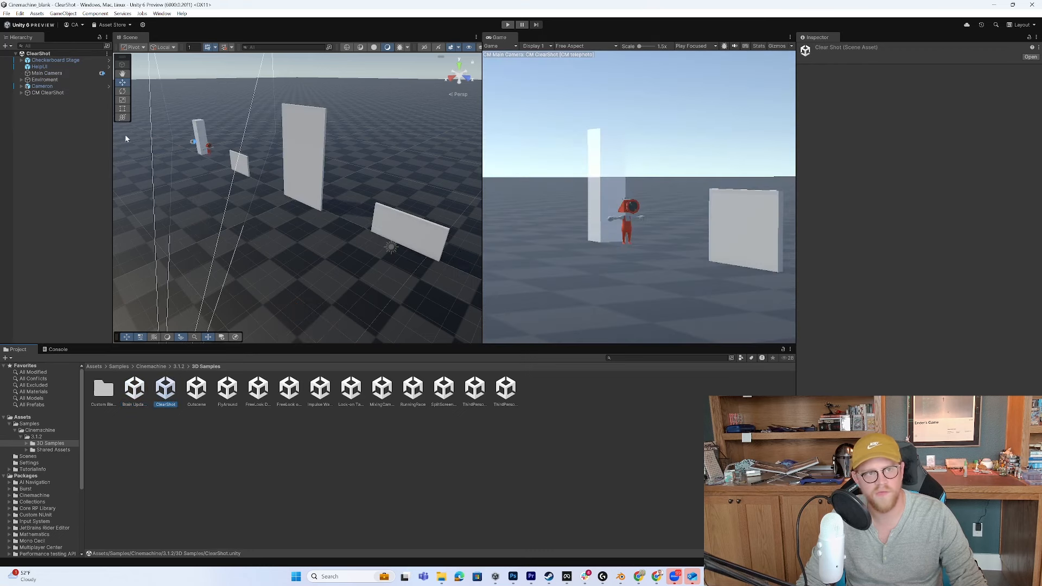
pyautogui.click(48, 72)
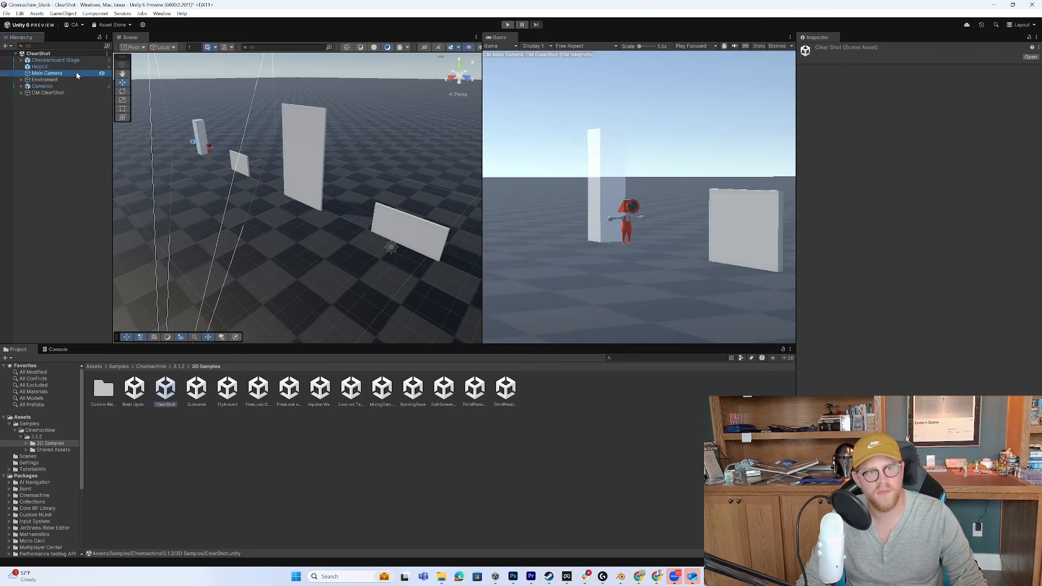
pyautogui.click(48, 73)
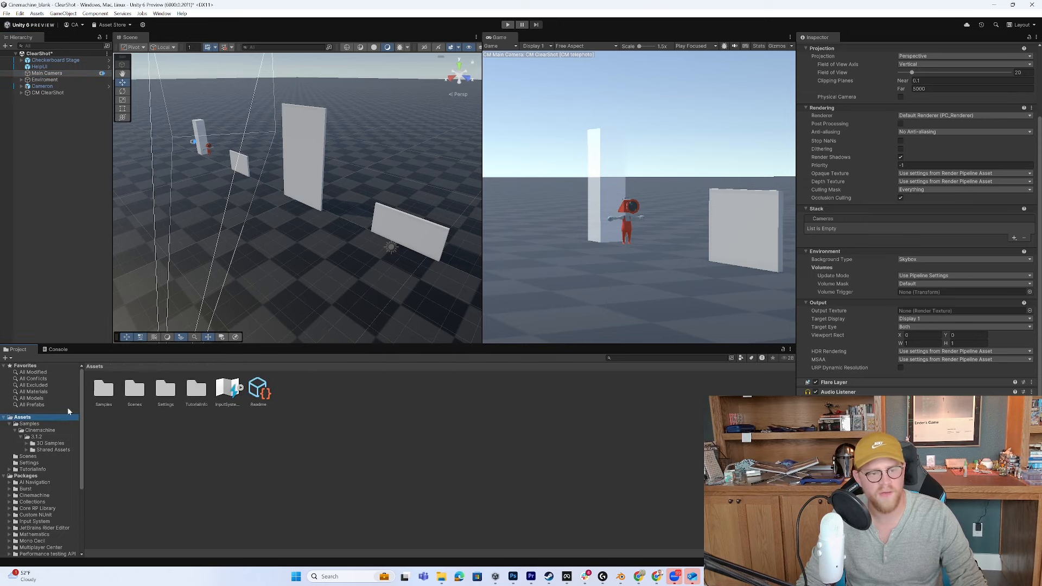
# Create a new basic scene from the File menu
pyautogui.click(6, 13)
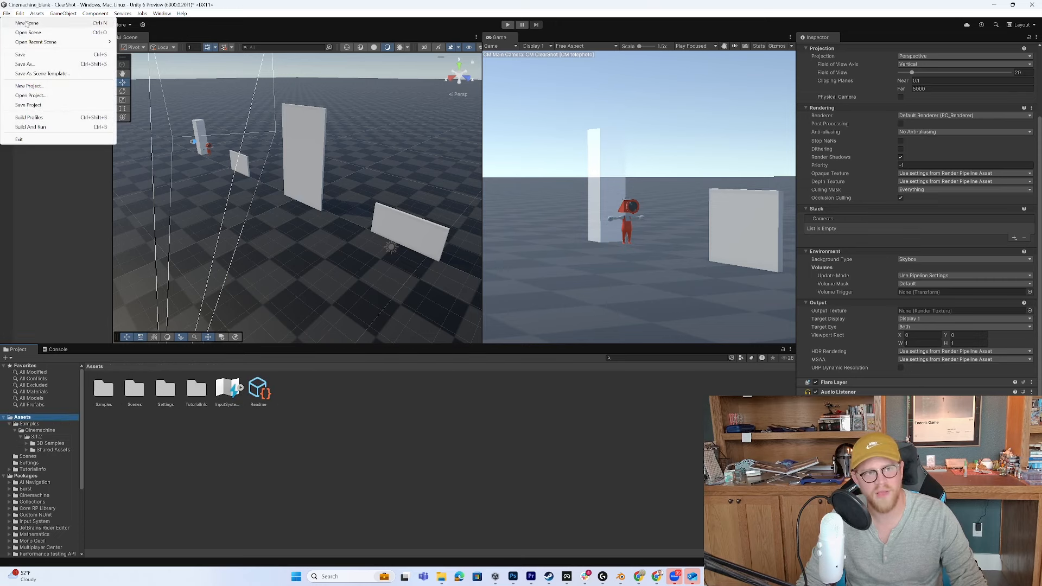
pyautogui.click(26, 23)
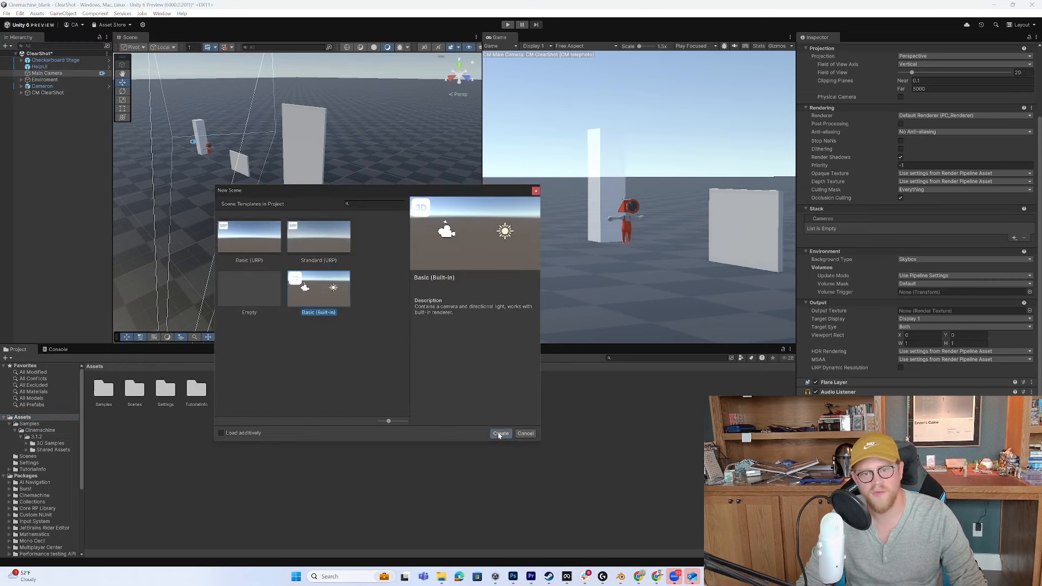
pyautogui.click(500, 433)
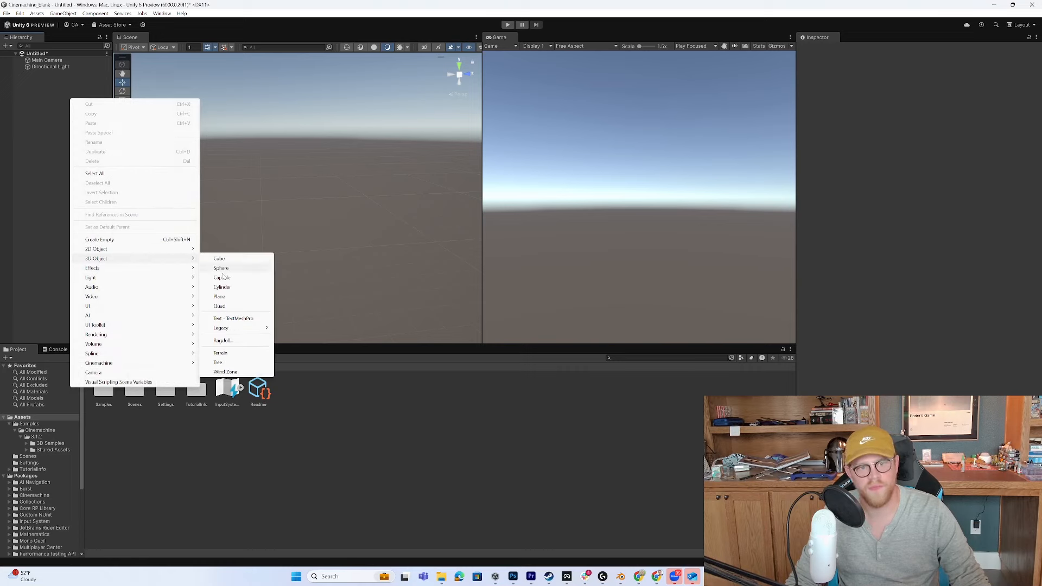
# Add a capsule and a cube, stretching and moving the cube into a long floor slab
pyautogui.click(221, 277)
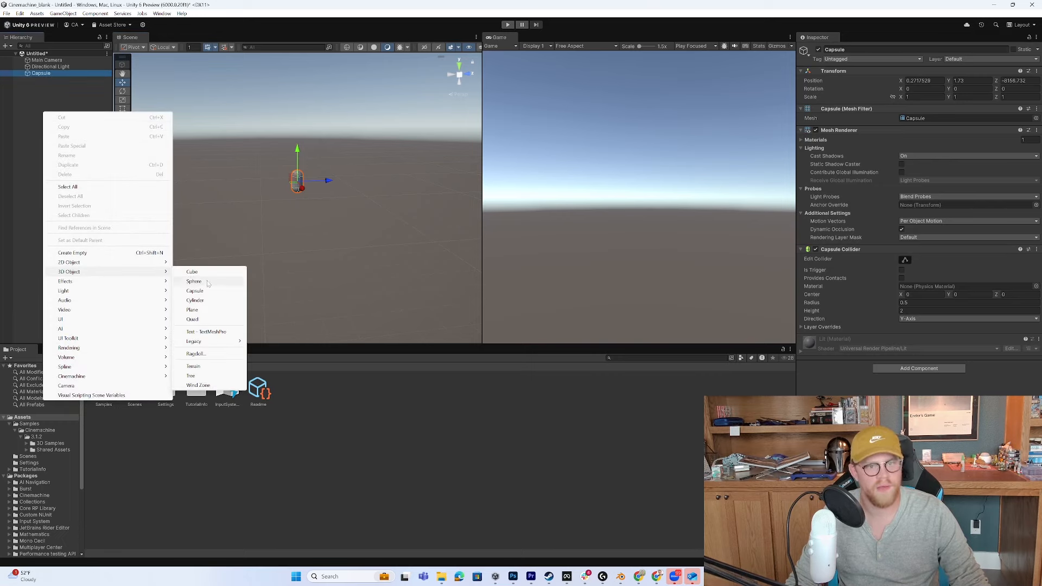
pyautogui.click(192, 271)
pyautogui.write('F')
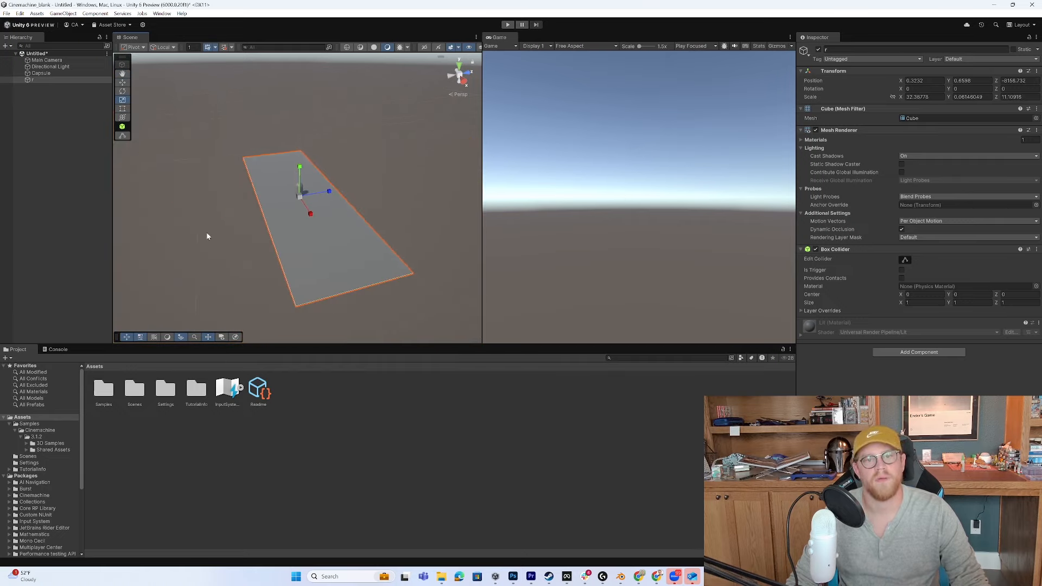
pyautogui.moveTo(326, 192); pyautogui.dragTo(276, 189)
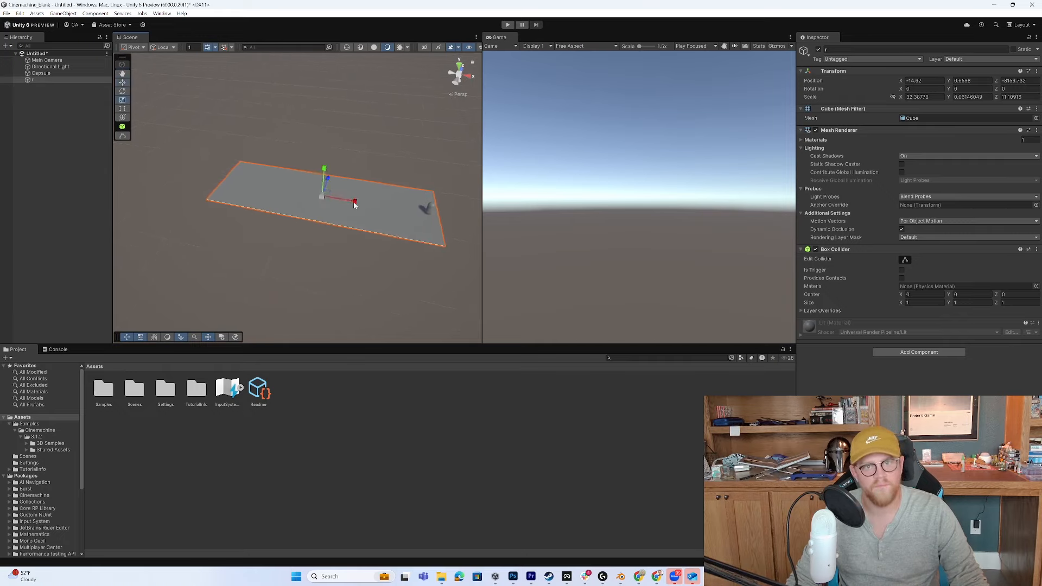
pyautogui.moveTo(354, 203); pyautogui.dragTo(305, 194)
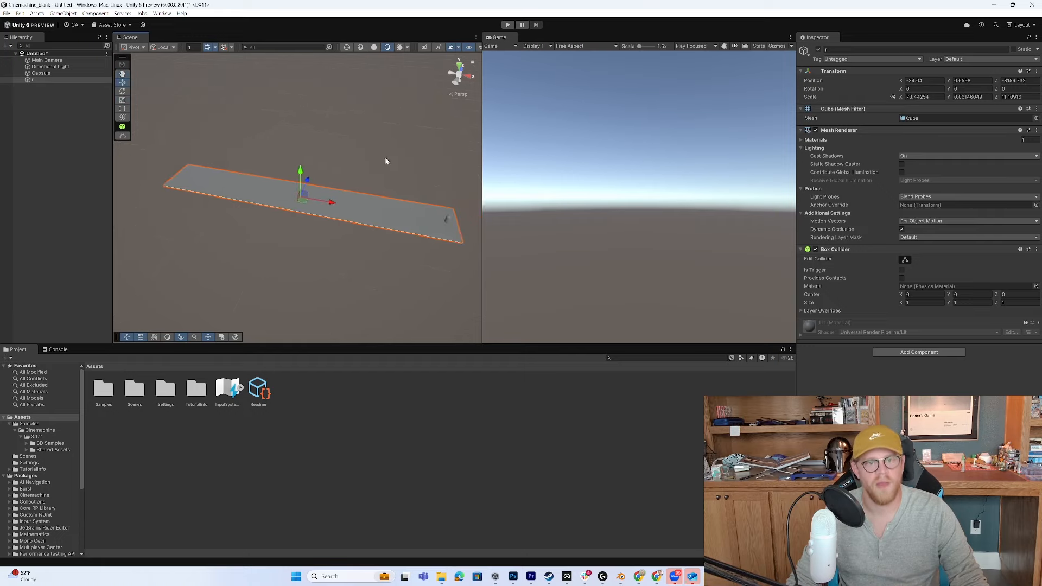
pyautogui.moveTo(385, 160); pyautogui.dragTo(342, 229)
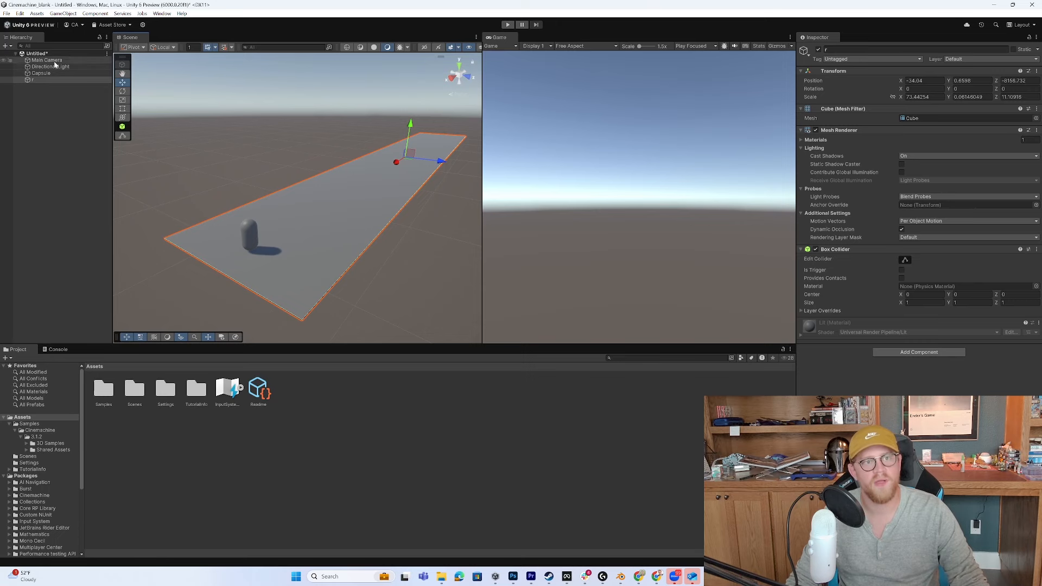
# Inspect the Main Camera, then move the capsule along the floor
pyautogui.click(46, 59)
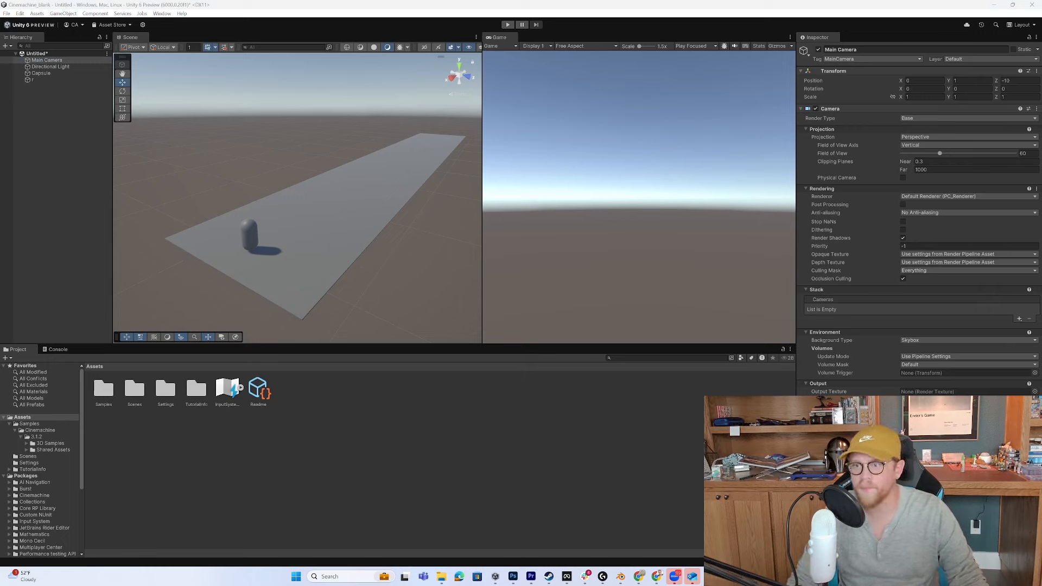
pyautogui.scroll(-3)
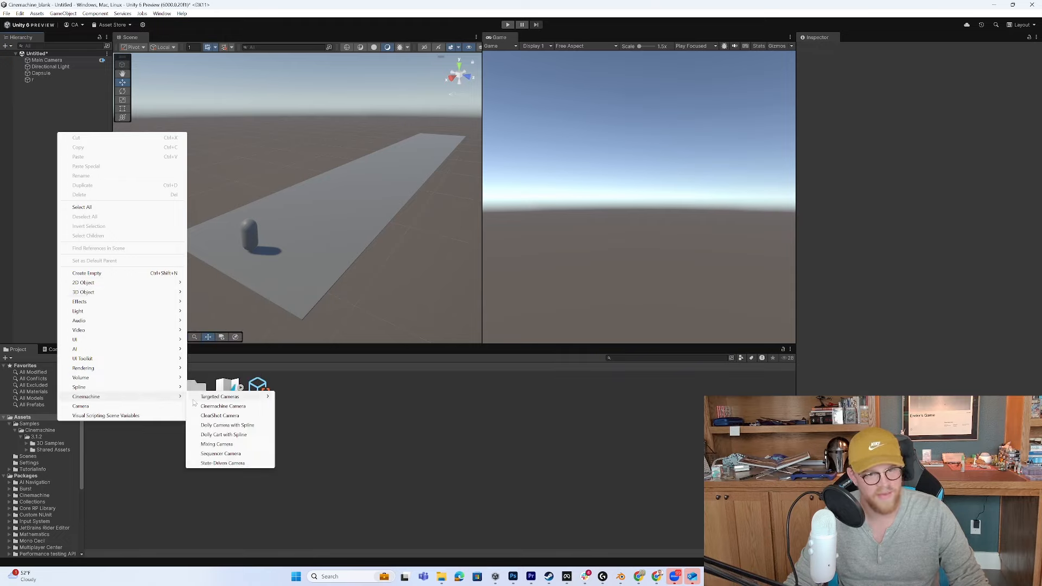
pyautogui.moveTo(219, 397)
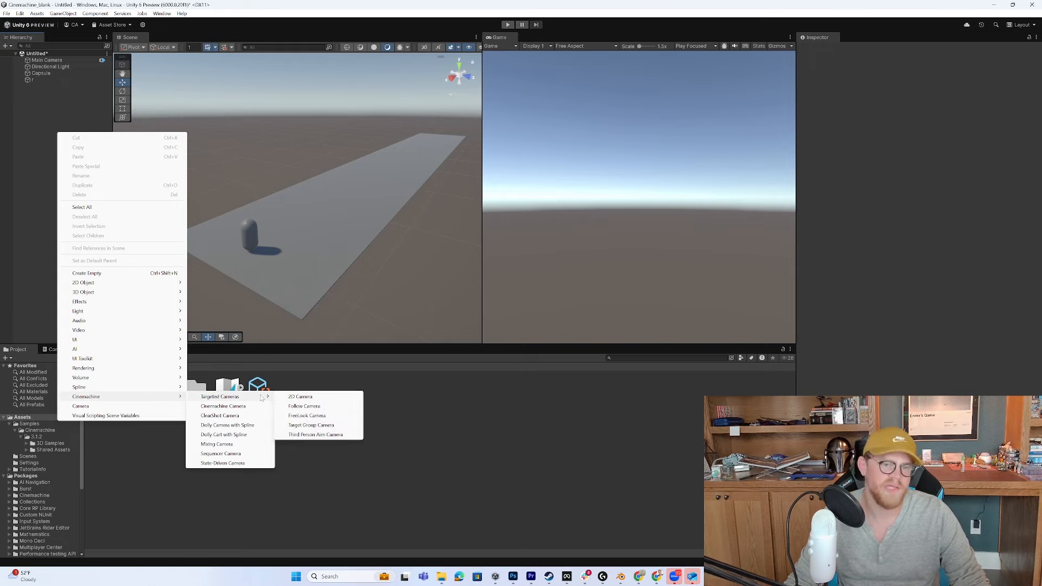
pyautogui.moveTo(321, 421)
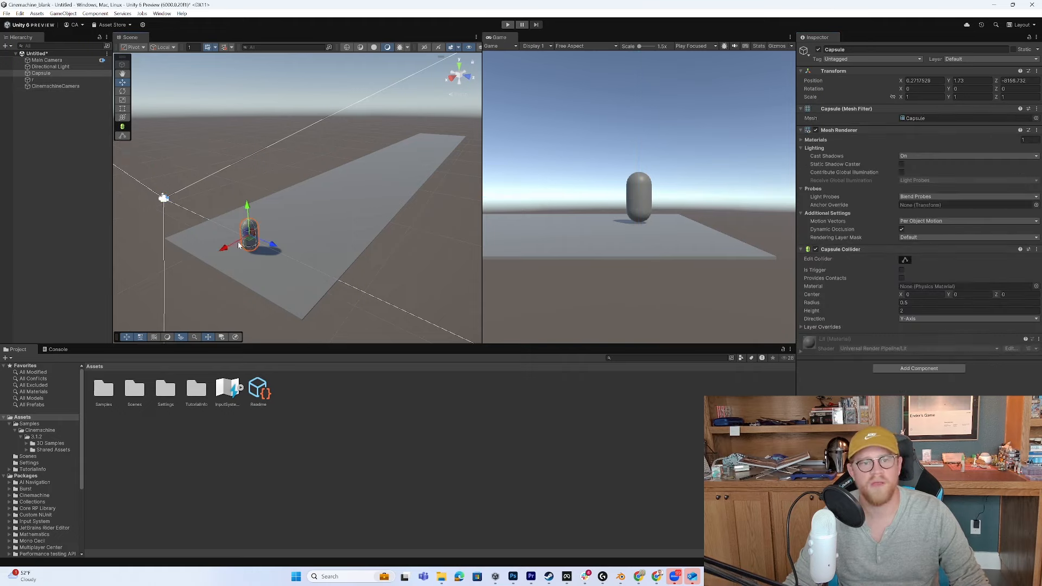
pyautogui.moveTo(273, 245); pyautogui.dragTo(219, 251)
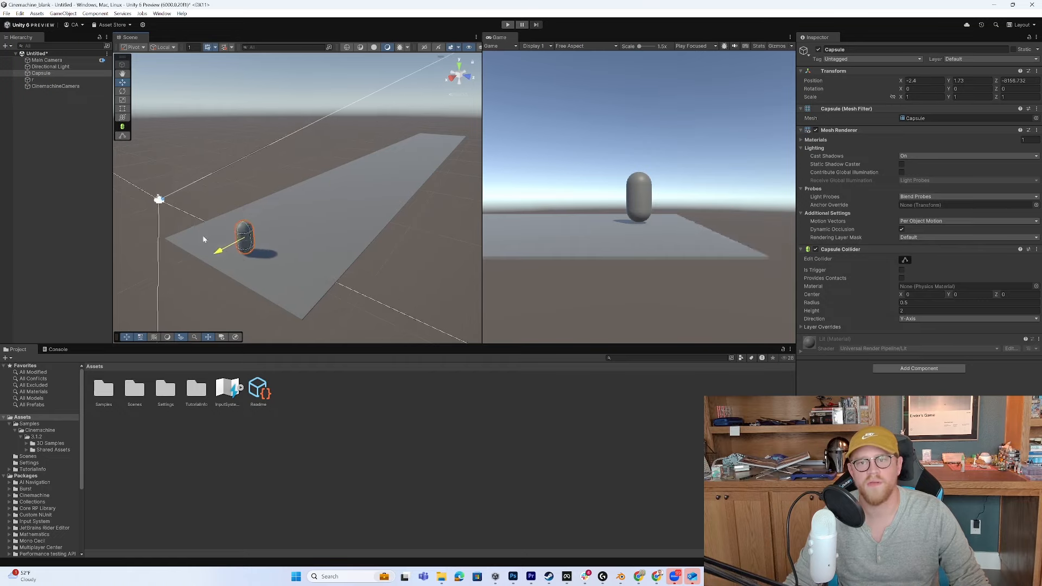
pyautogui.moveTo(218, 250); pyautogui.dragTo(229, 247)
pyautogui.write('timeline')
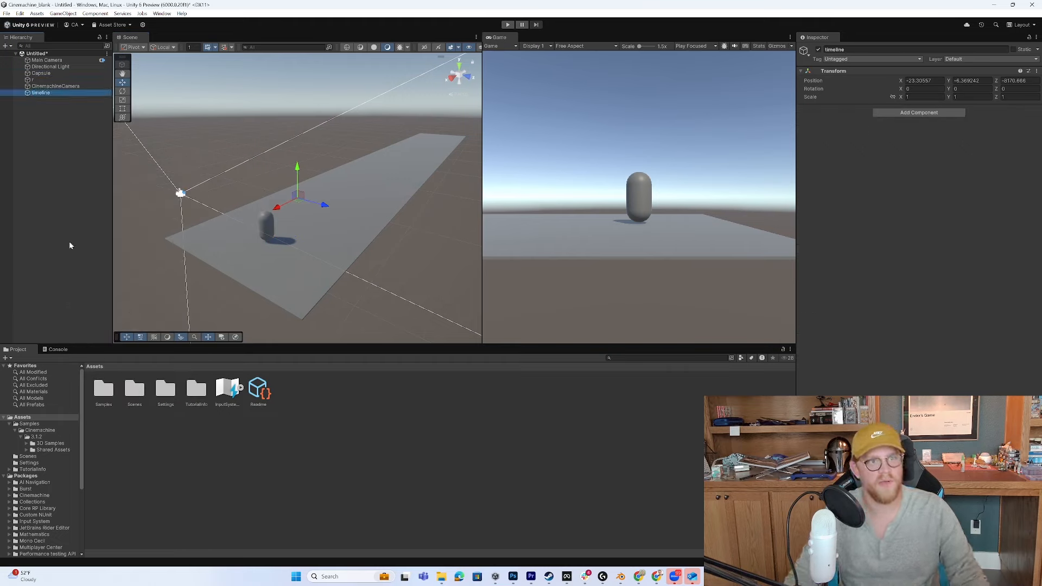
# Open the Timeline editor and create a Playable Director with a new Timeline asset
pyautogui.click(160, 13)
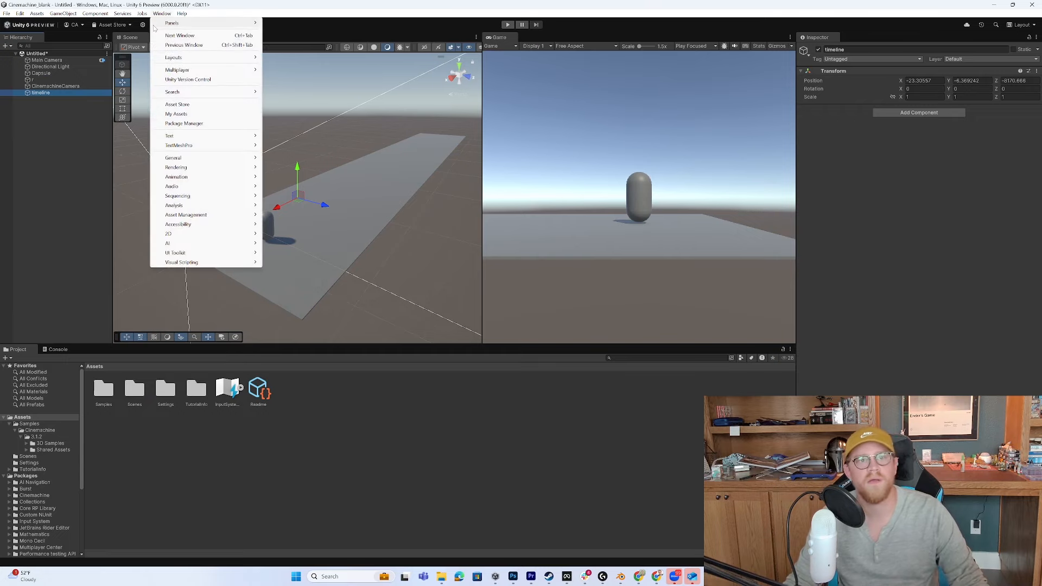
pyautogui.moveTo(171, 186)
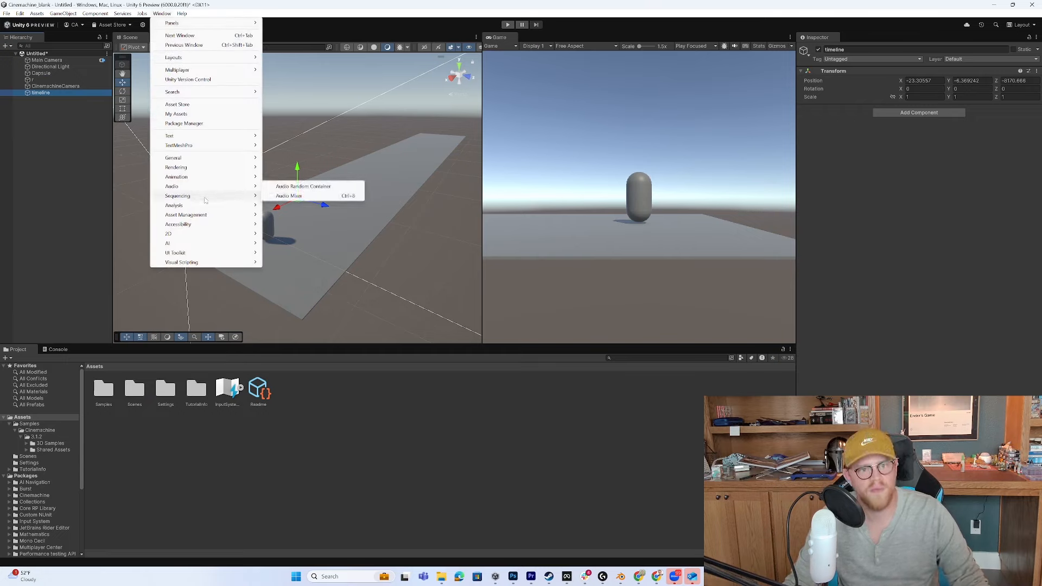
pyautogui.click(177, 196)
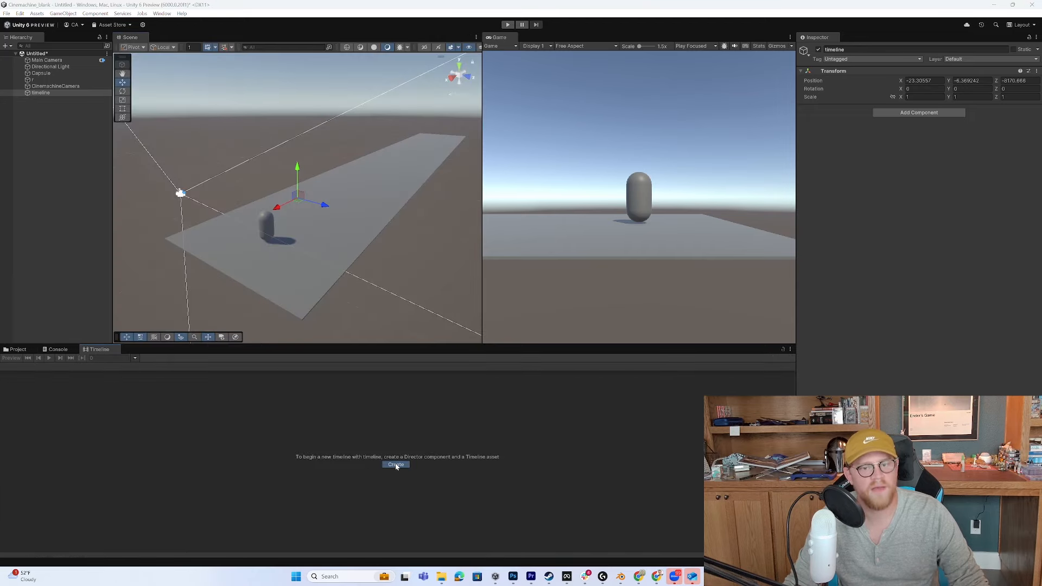
pyautogui.click(395, 464)
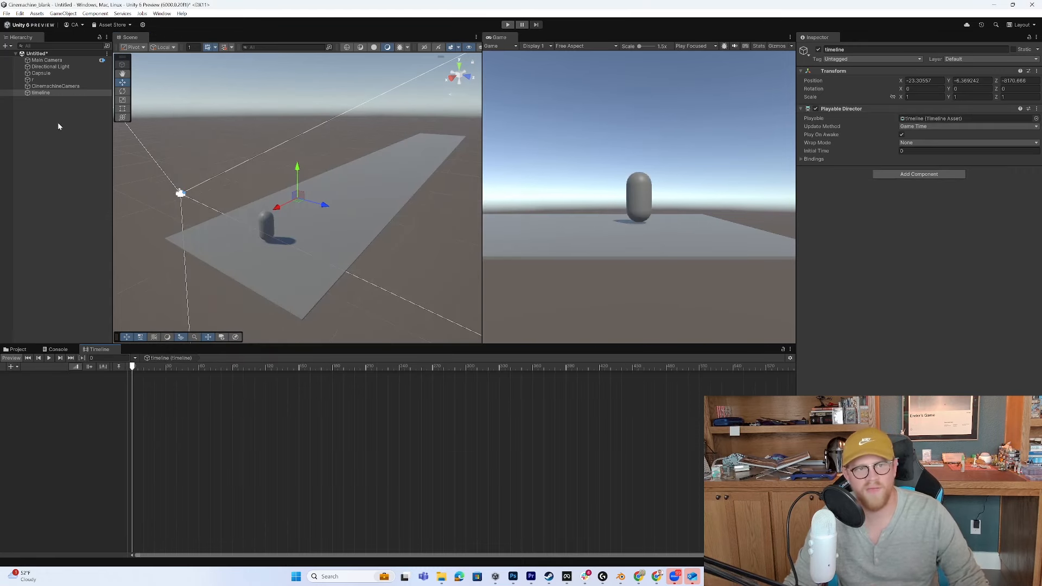
pyautogui.click(41, 72)
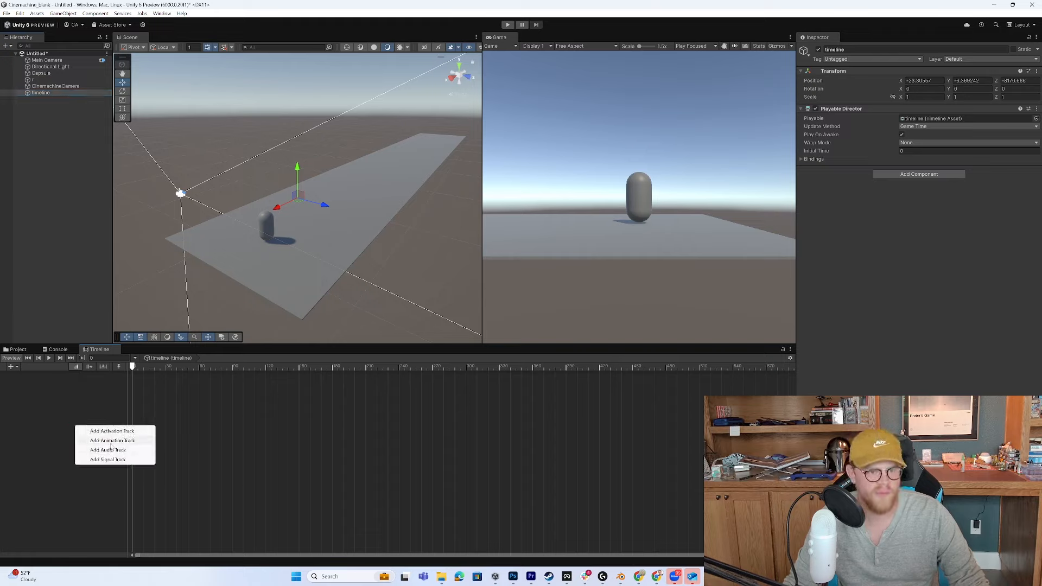
# Select the Timeline object, start recording on the Capsule track, and select the Capsule
pyautogui.click(113, 441)
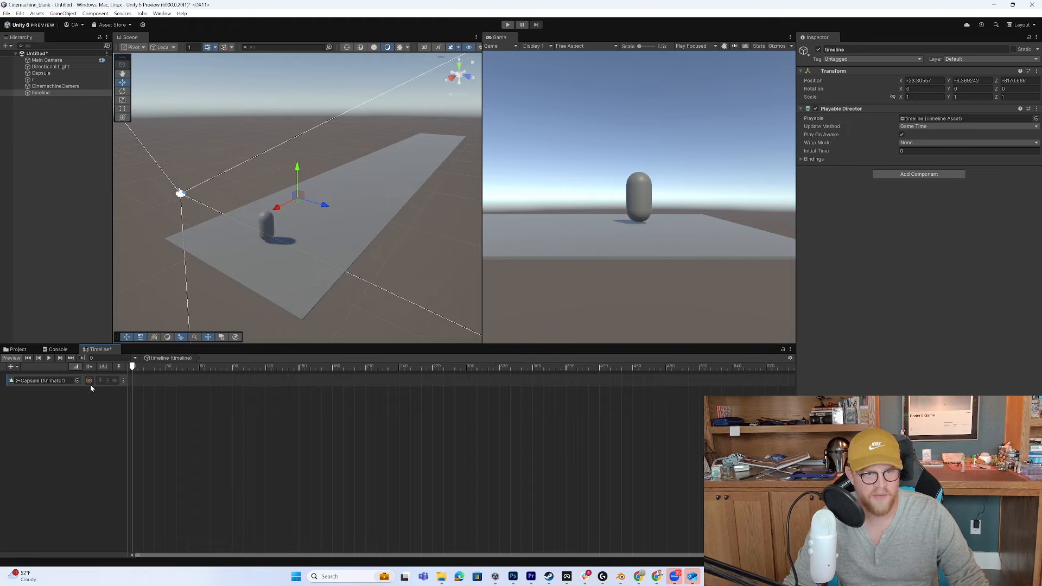
pyautogui.click(87, 380)
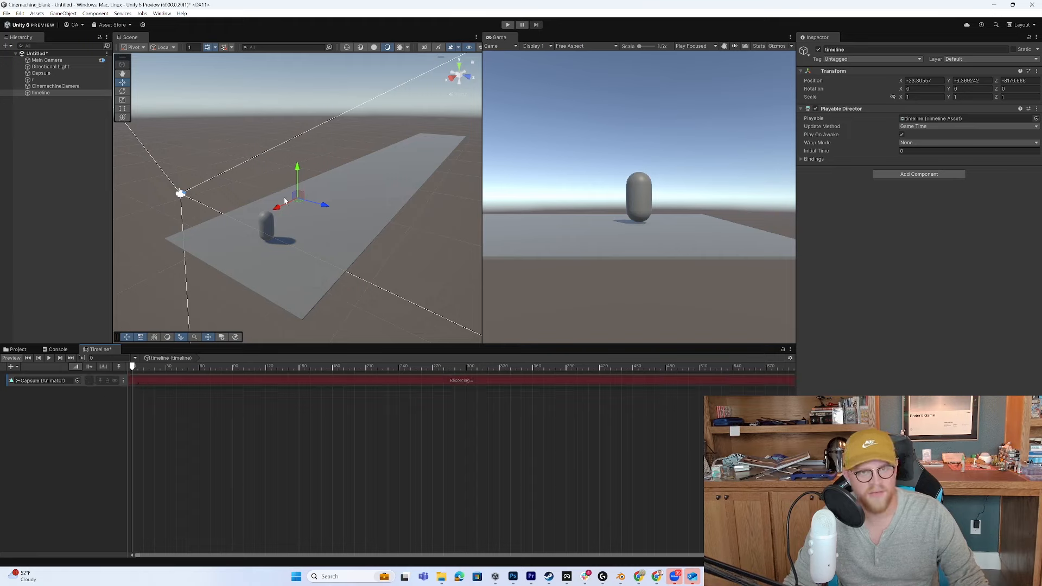
pyautogui.click(39, 73)
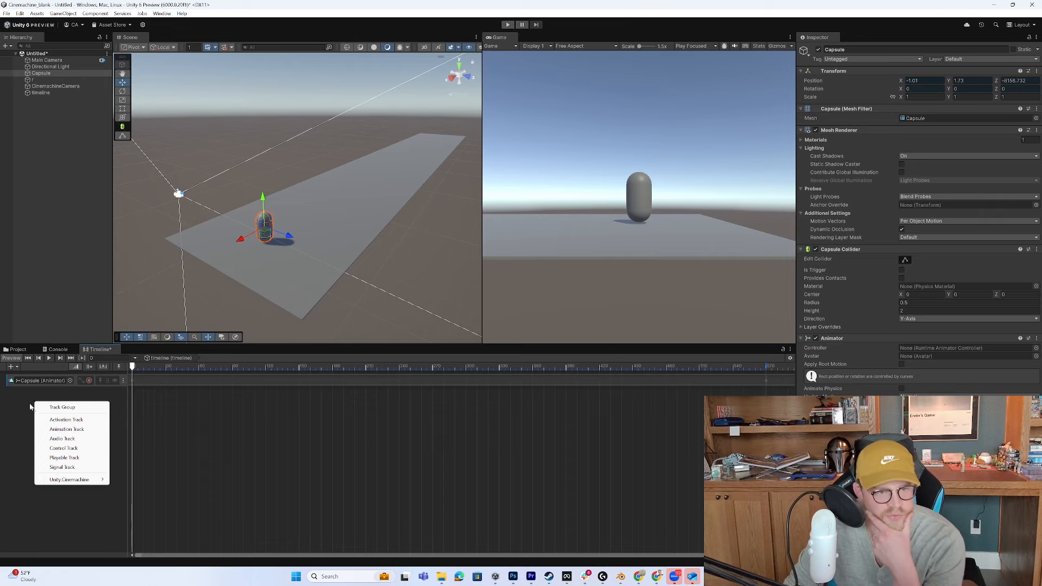
pyautogui.moveTo(69, 479)
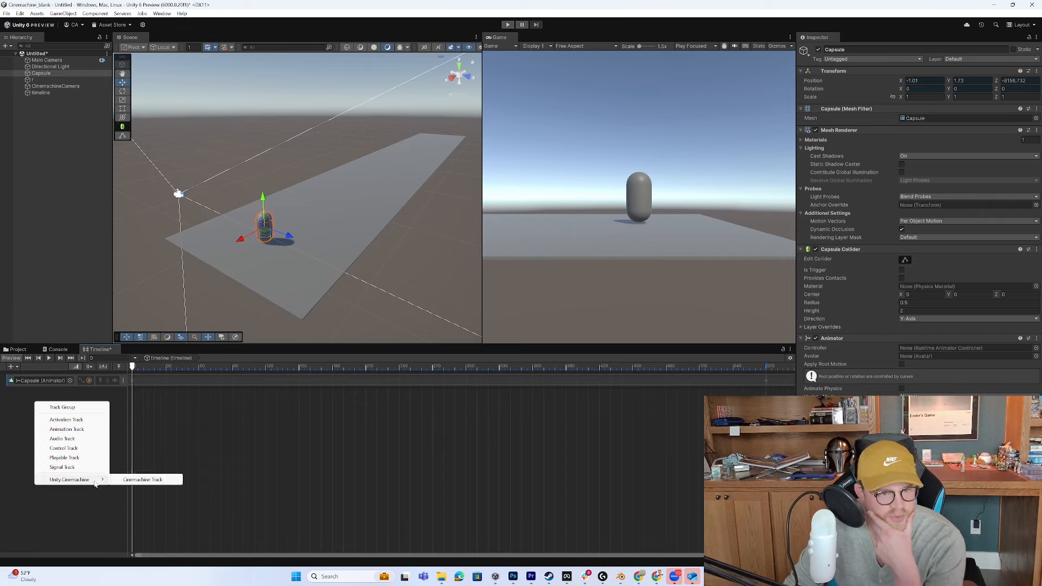
# Add a Cinemachine track bound to Main Camera and choose a CinemachineCamera shot clip
pyautogui.click(141, 480)
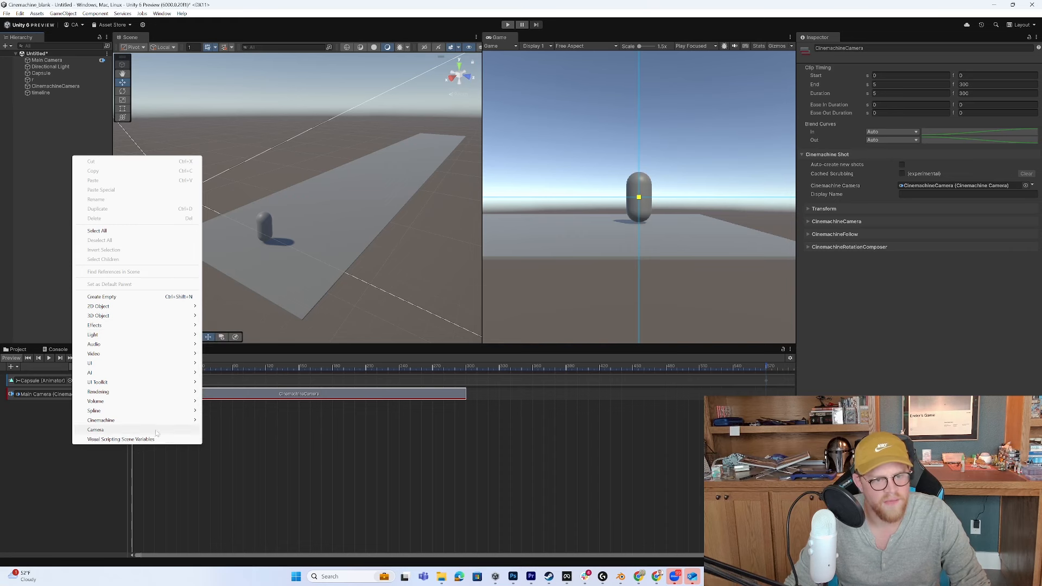
pyautogui.click(95, 430)
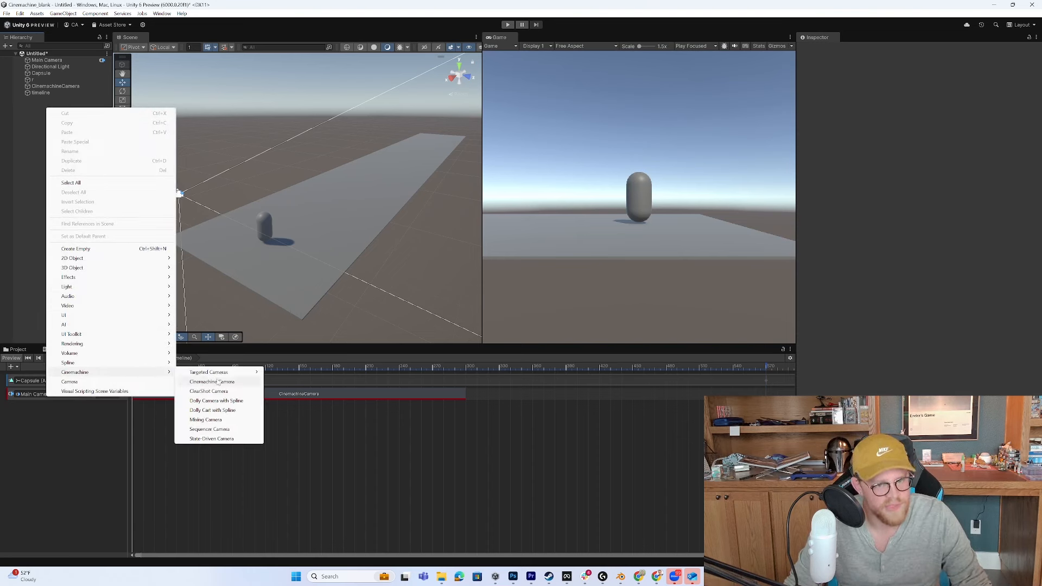
pyautogui.moveTo(217, 401)
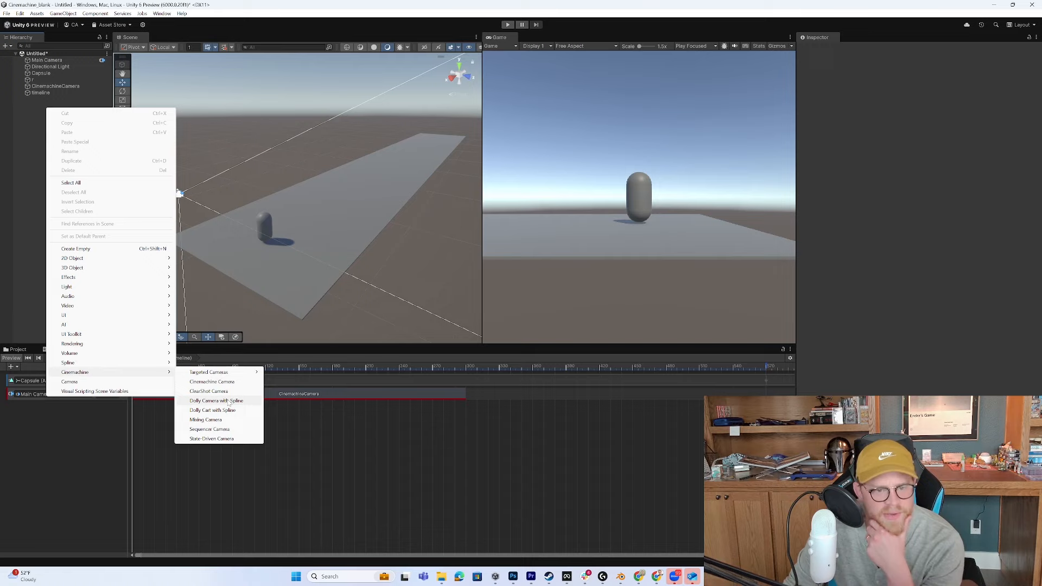
pyautogui.moveTo(209, 429)
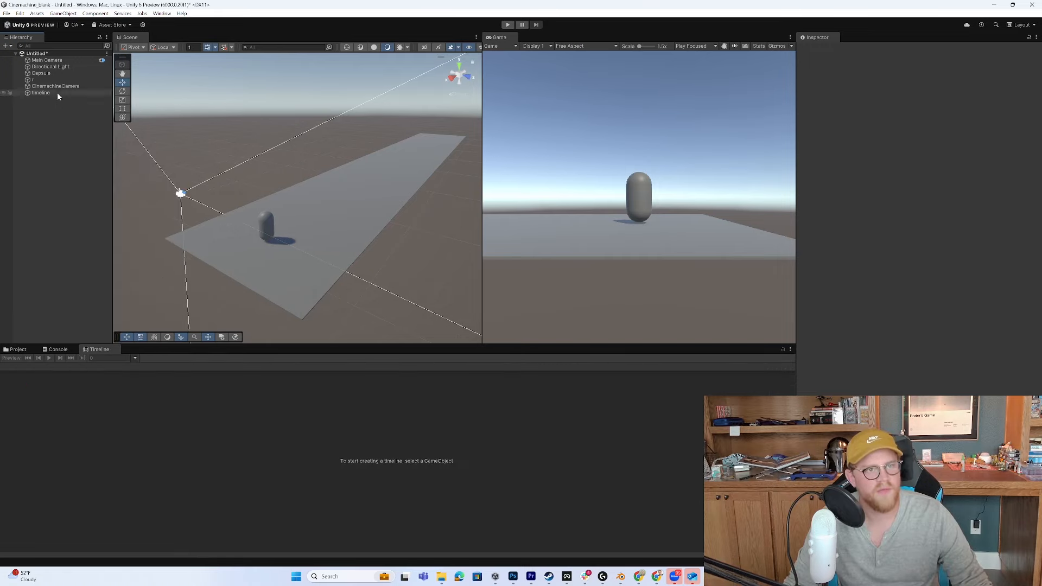
# Create a Third Person Aim Camera from the Hierarchy's Cinemachine Targeted Cameras menu
pyautogui.rightClick(58, 97)
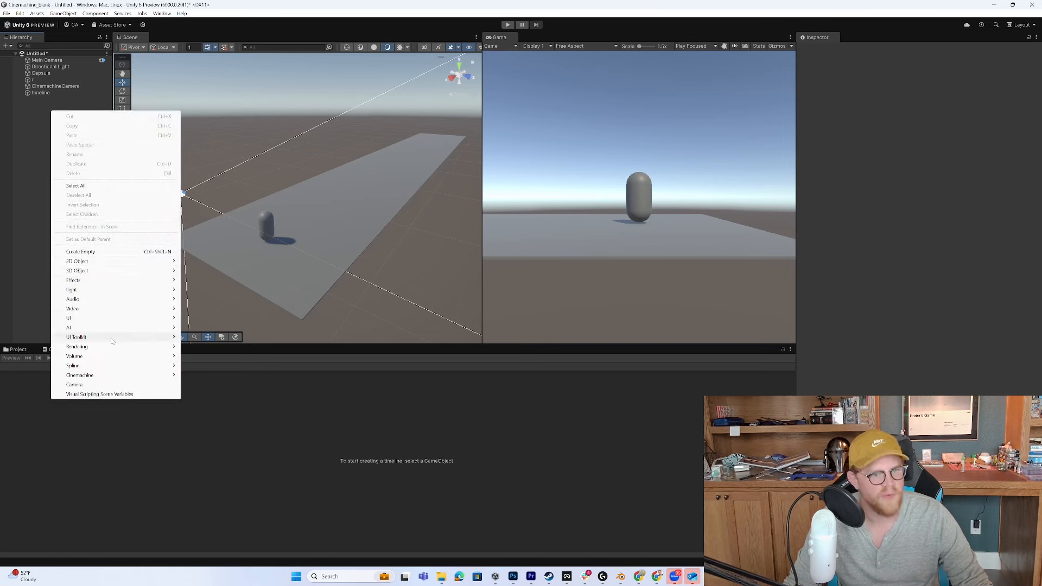
pyautogui.click(80, 375)
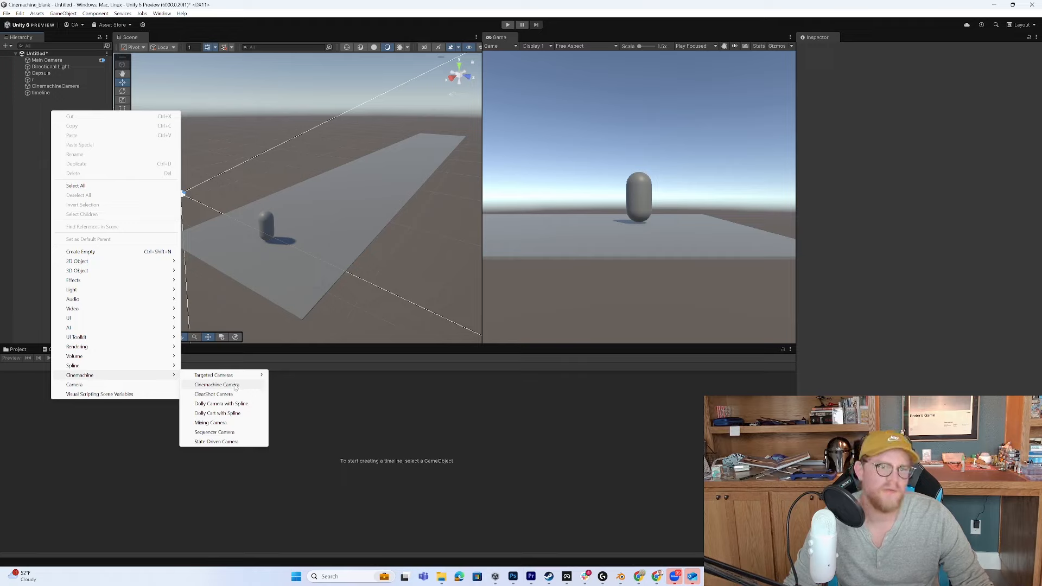
pyautogui.moveTo(213, 375)
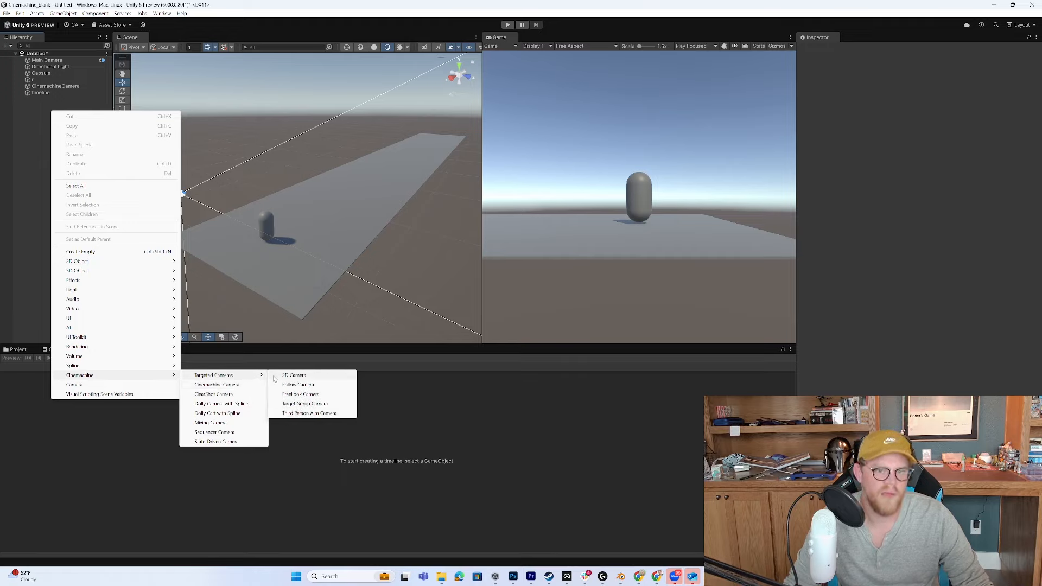
pyautogui.click(310, 413)
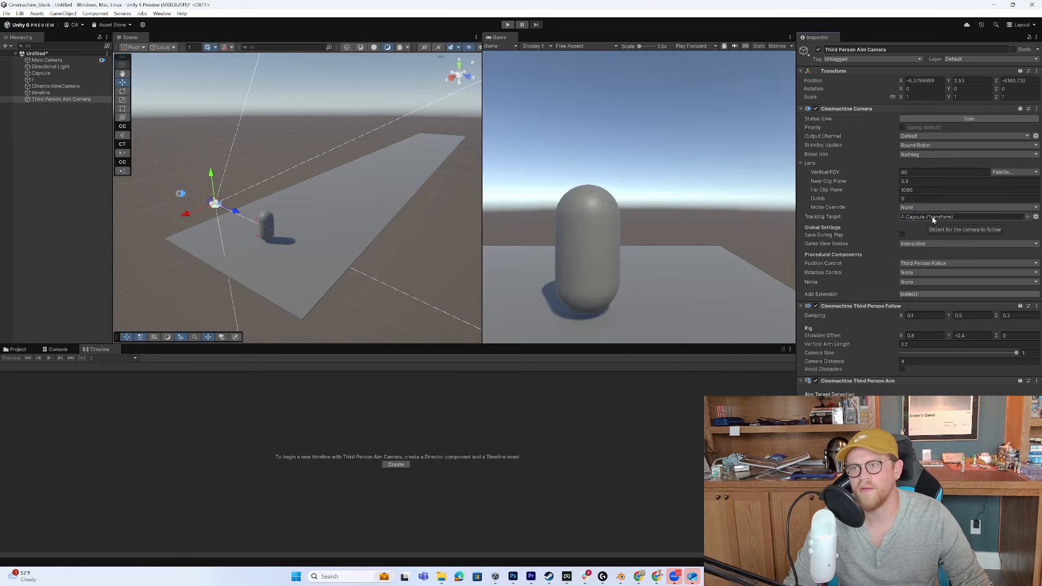
pyautogui.moveTo(750, 246)
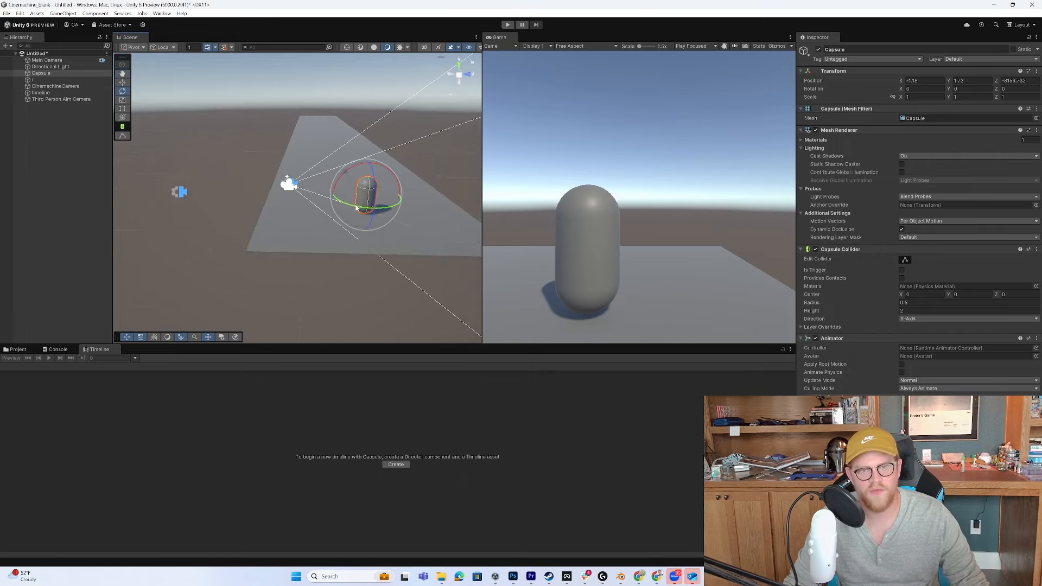
# Rotate the capsule about 90 degrees and drag the aim camera's shoulder offset handle
pyautogui.moveTo(379, 193); pyautogui.dragTo(399, 212)
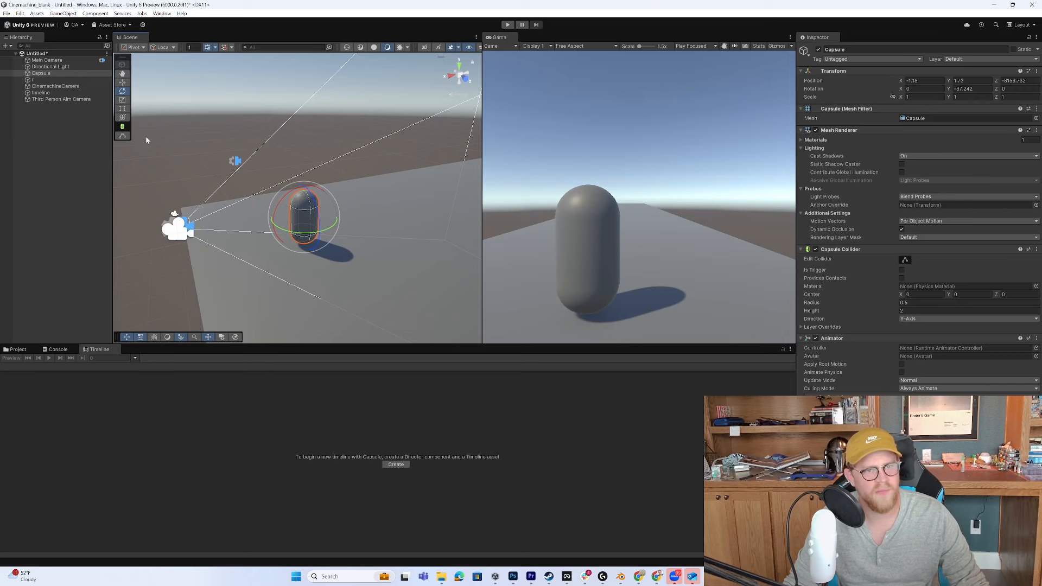
pyautogui.click(62, 99)
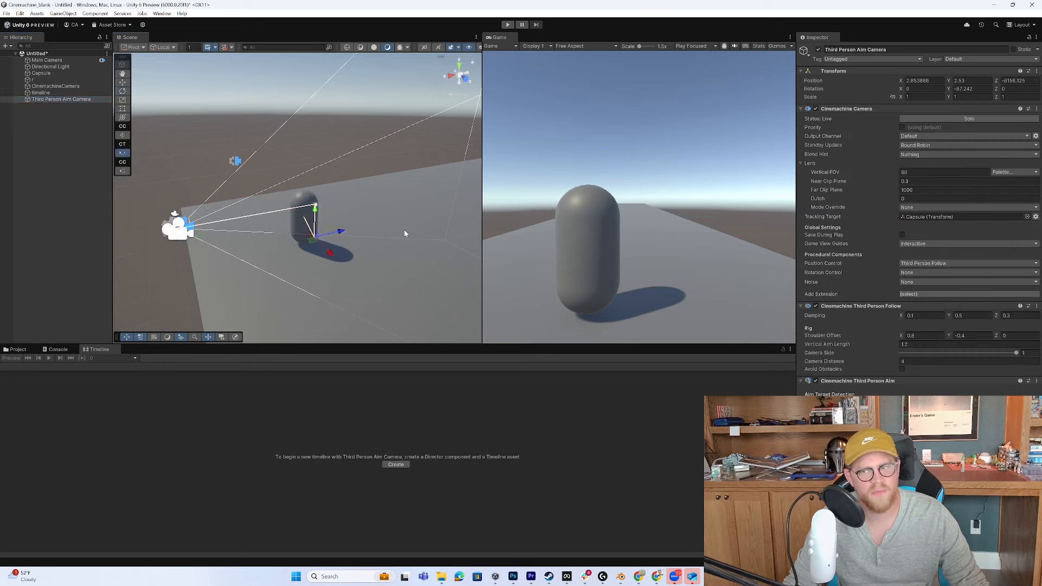
pyautogui.moveTo(341, 230); pyautogui.dragTo(331, 233)
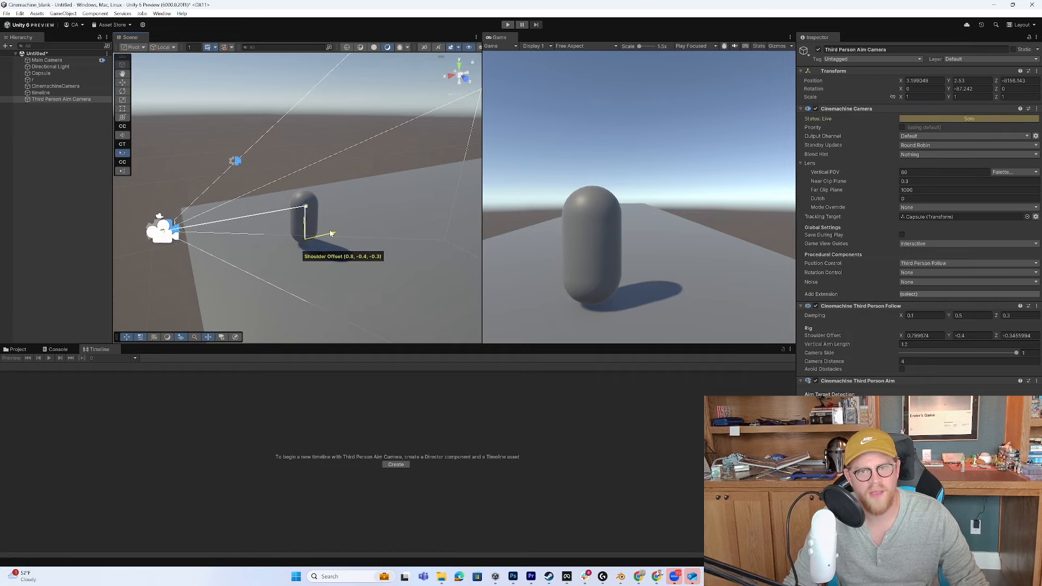
pyautogui.moveTo(331, 233); pyautogui.dragTo(321, 260)
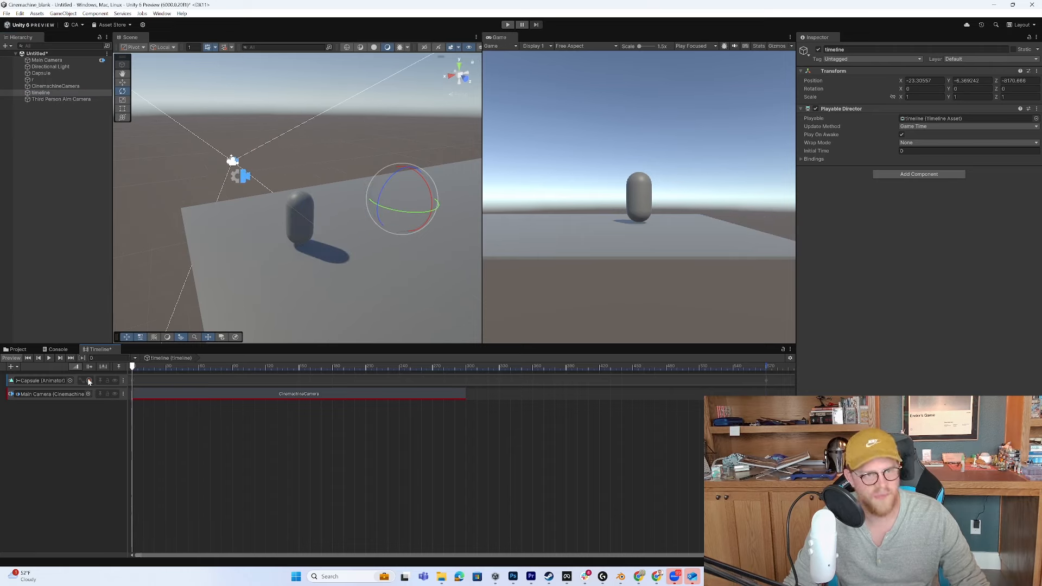
# Record the capsule turning to -90 and sliding along the plane at a later playhead time
pyautogui.click(89, 380)
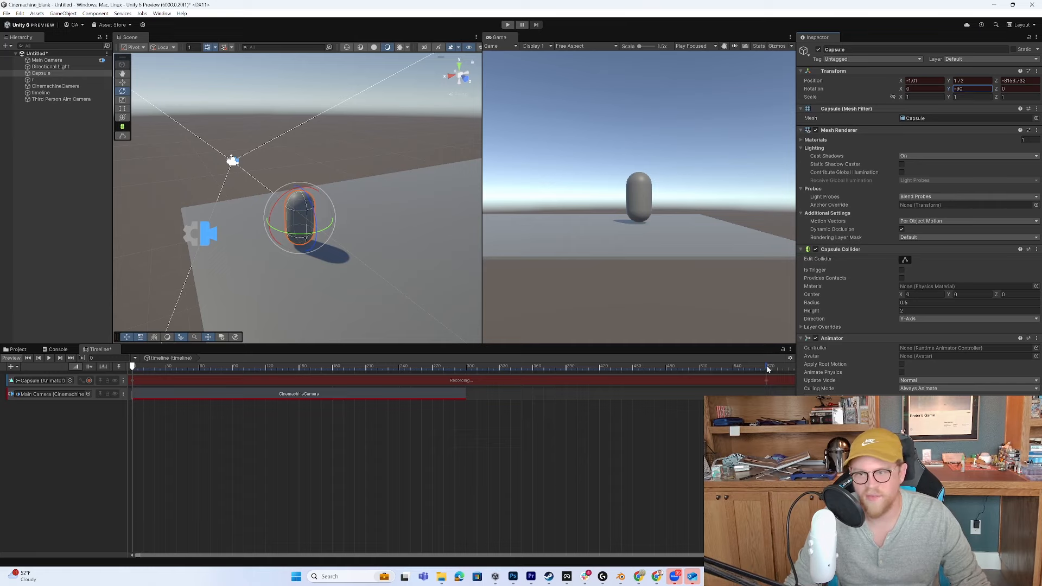
pyautogui.moveTo(767, 367); pyautogui.dragTo(752, 366)
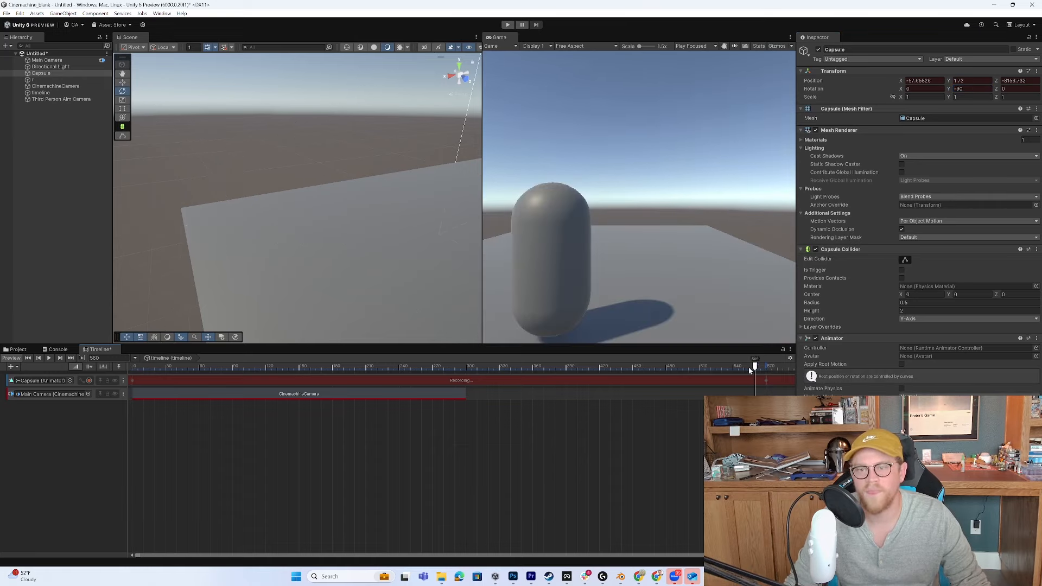
pyautogui.moveTo(754, 367); pyautogui.dragTo(407, 366)
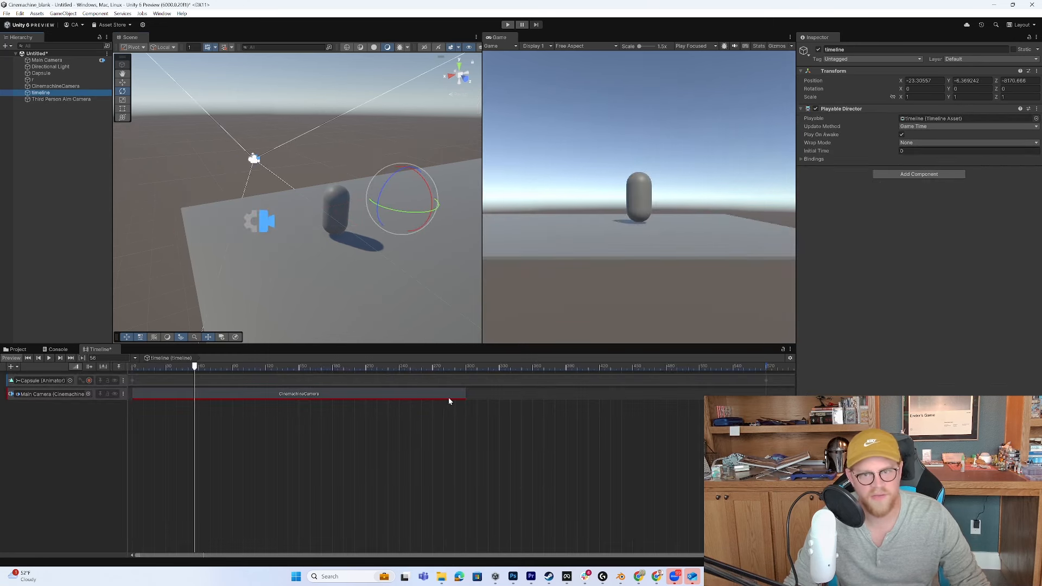
pyautogui.moveTo(496, 408)
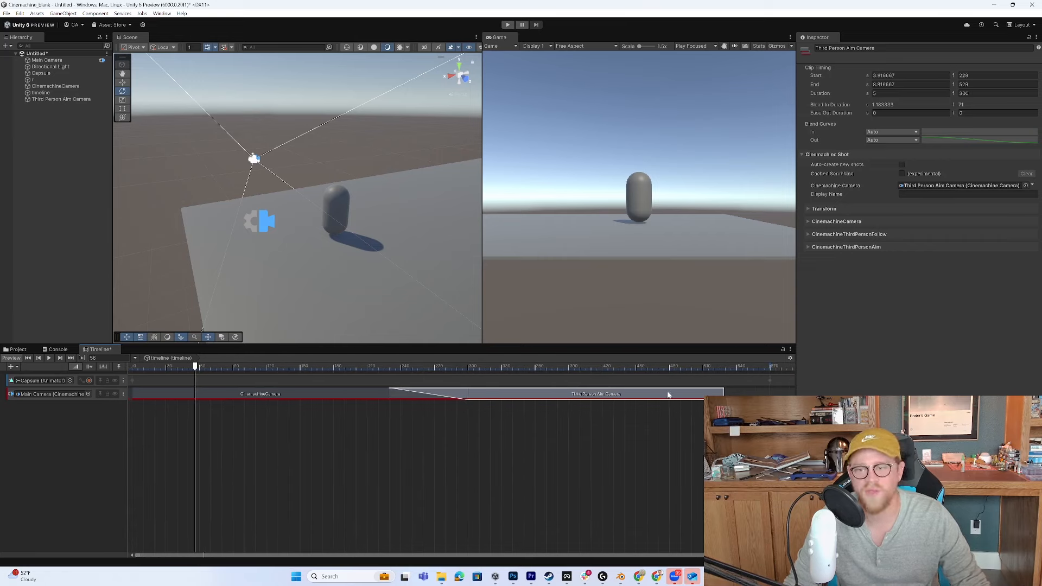
# Slide the Third Person Aim Camera shot to 4.5s, overlapping the first shot, and start Play
pyautogui.moveTo(668, 394); pyautogui.dragTo(442, 397)
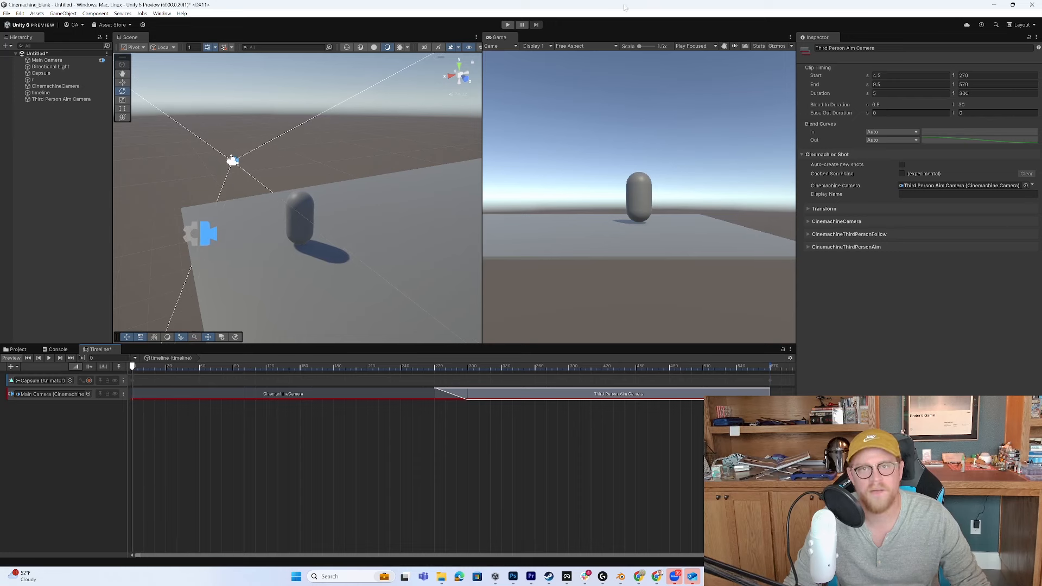
pyautogui.click(507, 24)
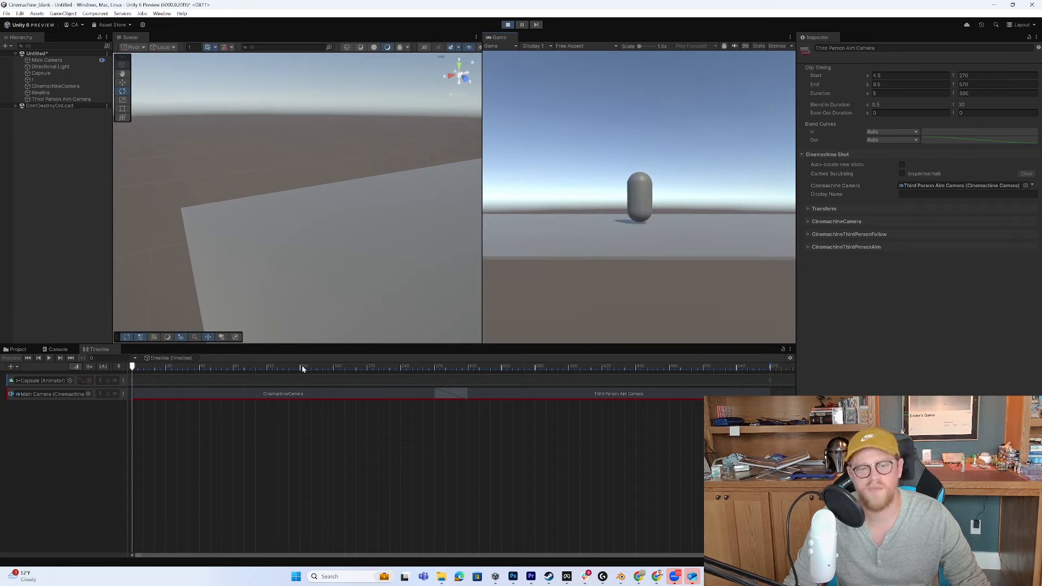
# Stop play mode and select the Third Person Aim Camera to show its settings
pyautogui.click(432, 367)
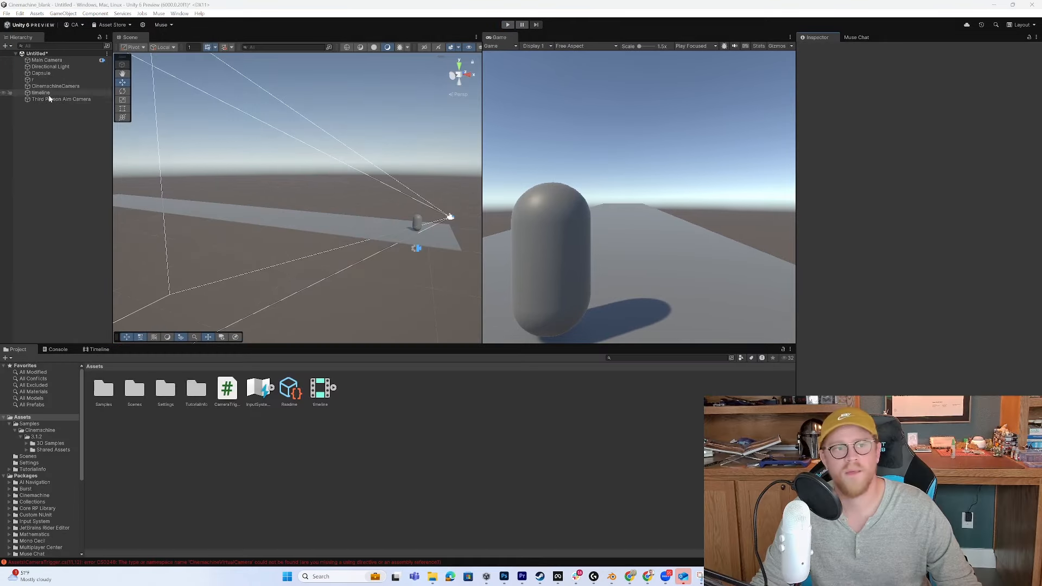
pyautogui.click(61, 98)
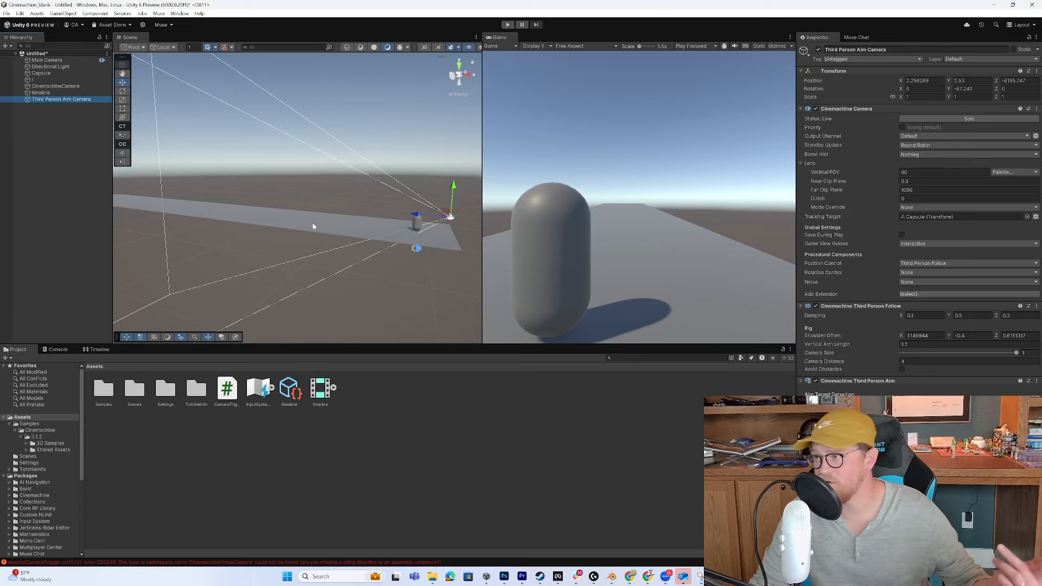
pyautogui.moveTo(382, 192)
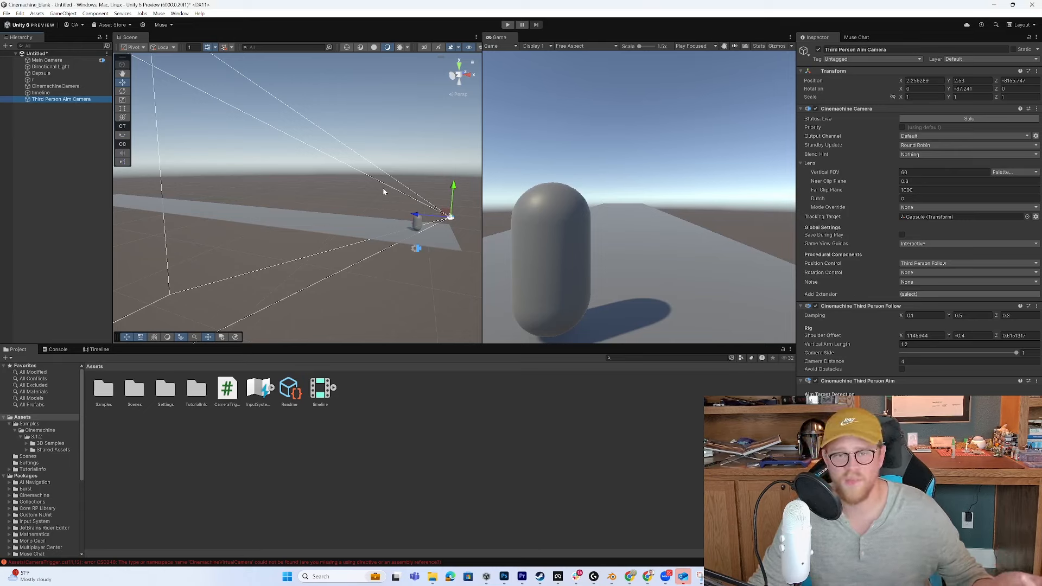